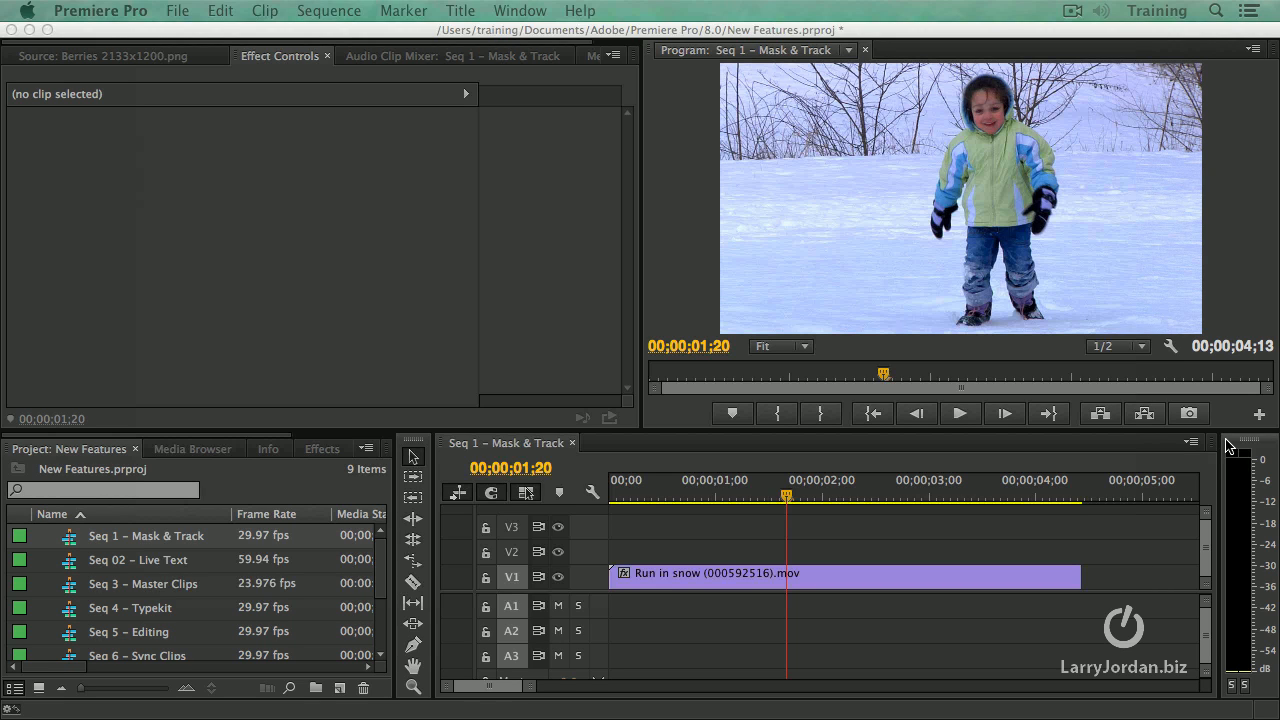
pyautogui.moveTo(1070, 447)
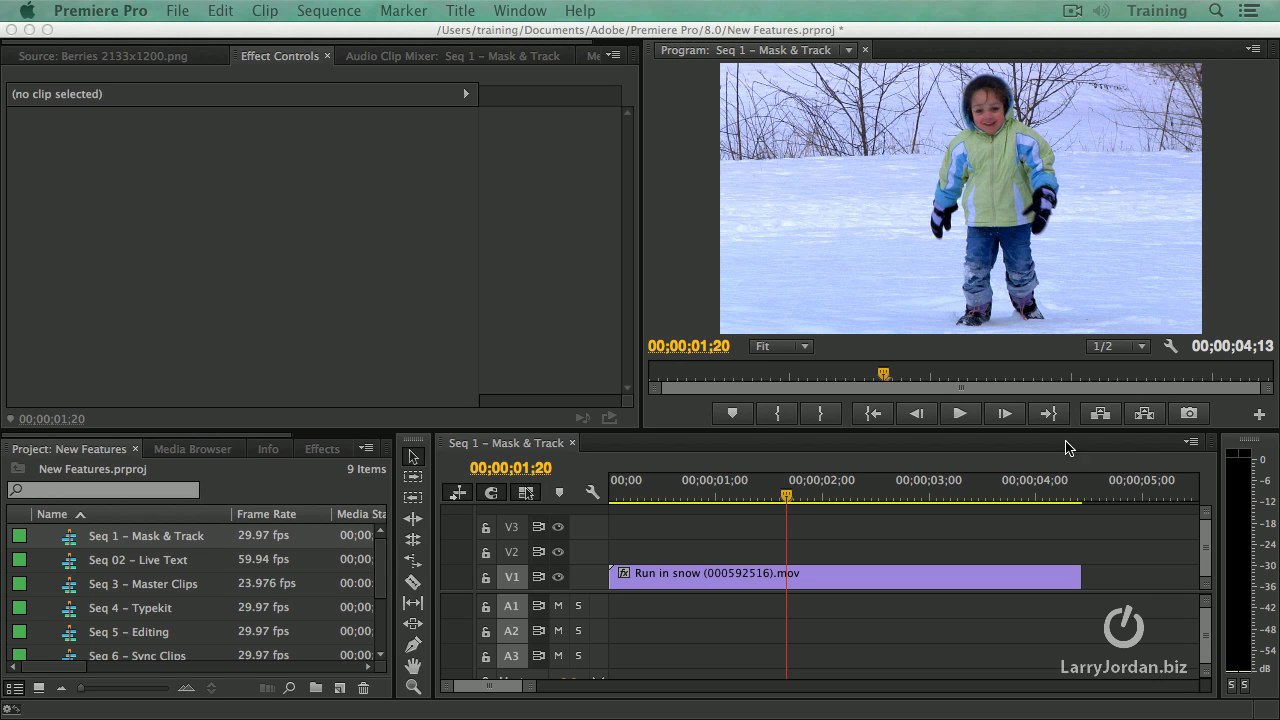
# - Scrub to a later frame and select the Run in snow clip on V1
pyautogui.click(958, 413)
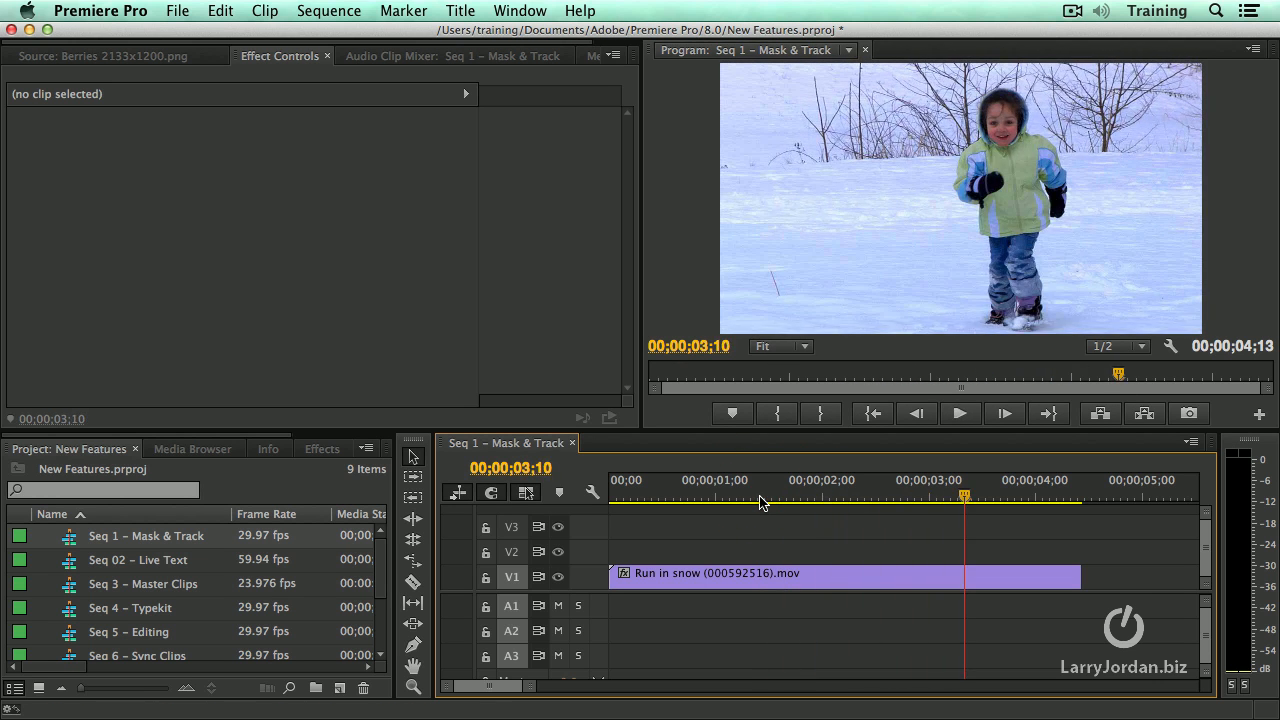
pyautogui.click(800, 495)
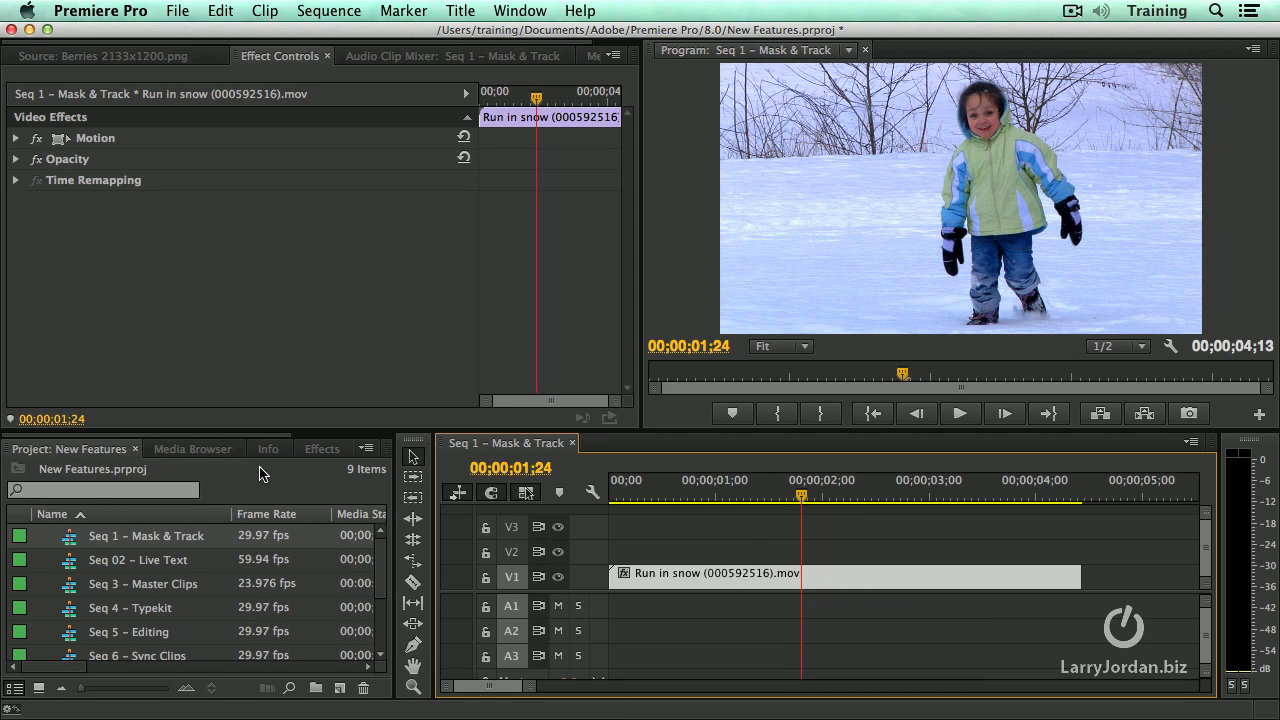
# - Search the Effects library for 'mos' to list the Mosaic effect and presets
pyautogui.click(322, 448)
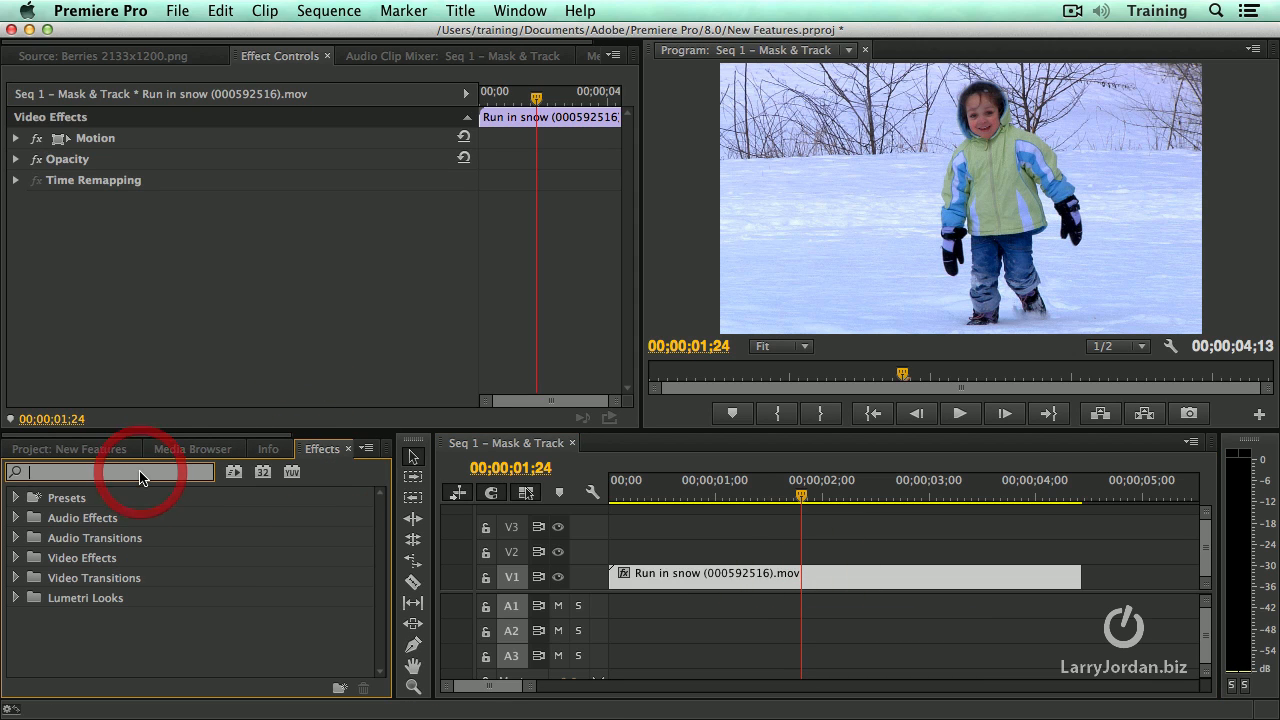
pyautogui.write('mosaic')
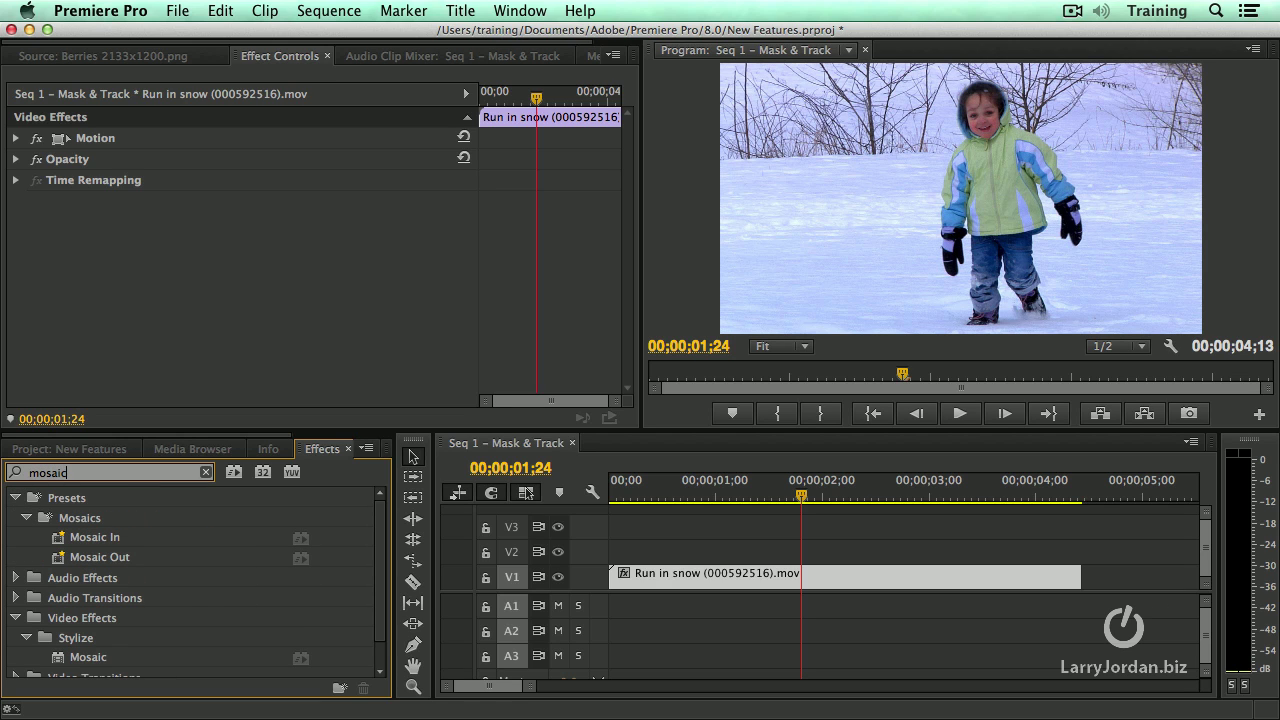
pyautogui.moveTo(183, 553)
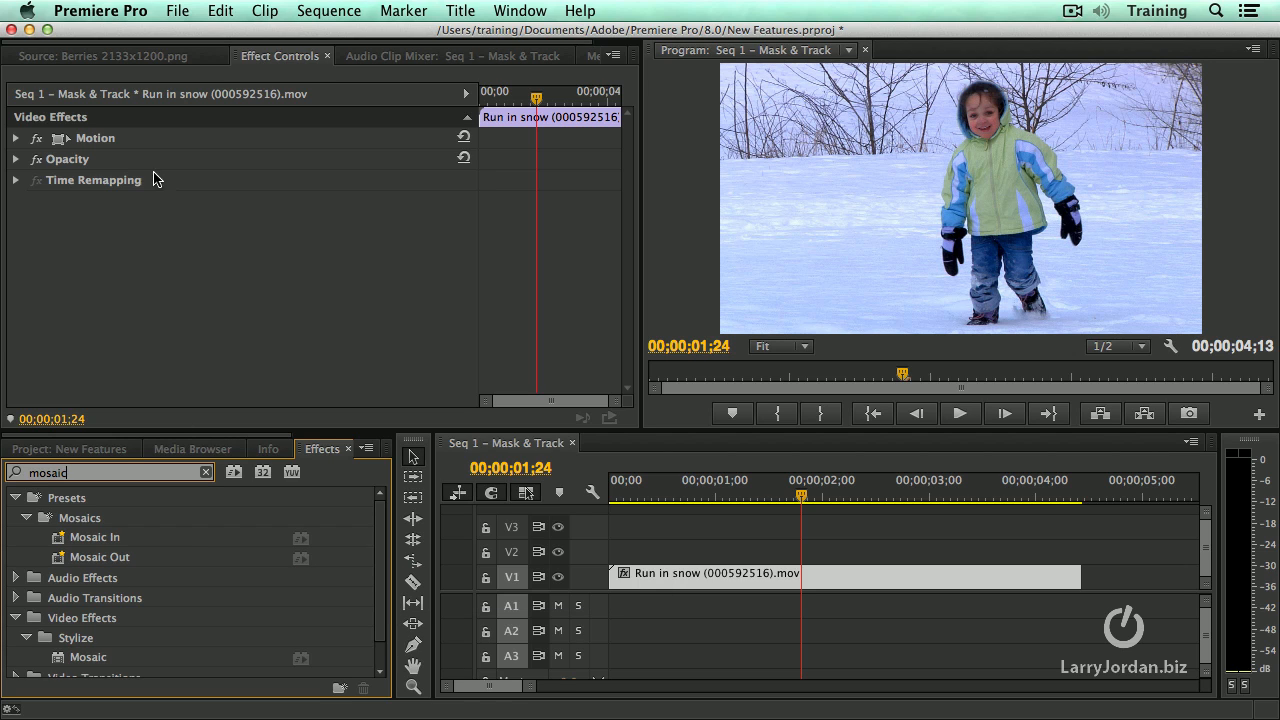
pyautogui.moveTo(100, 148)
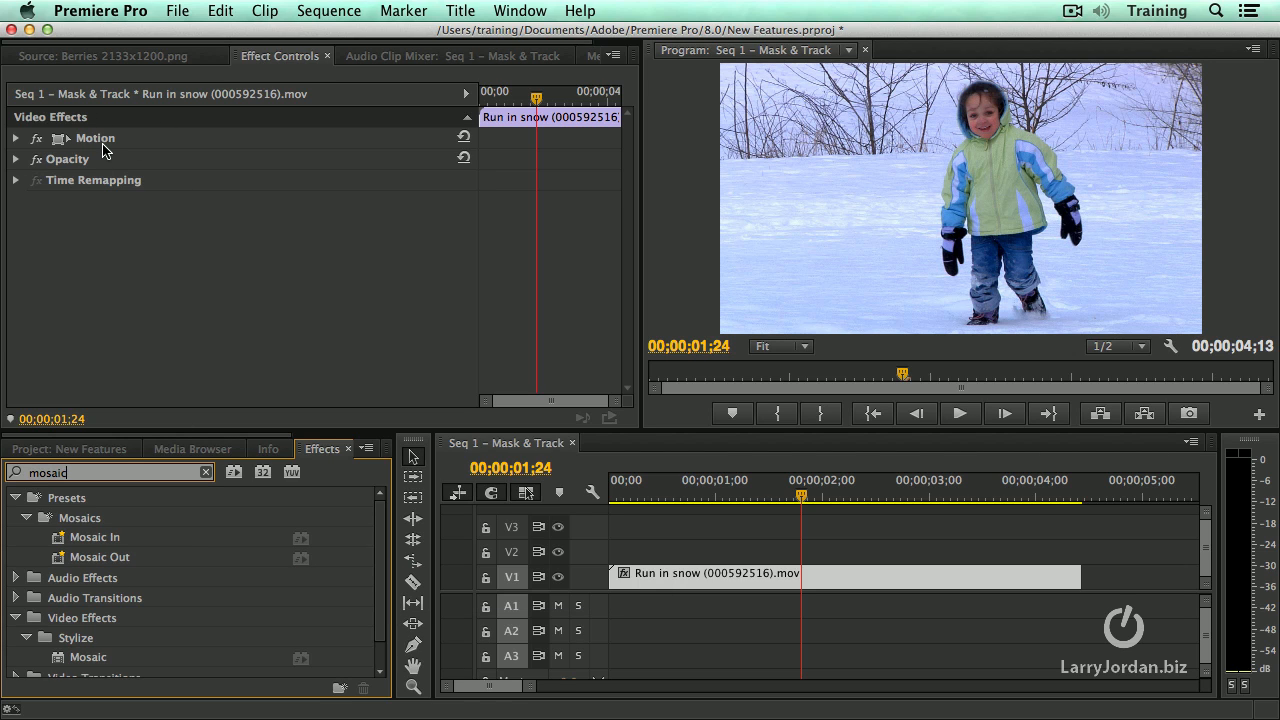
pyautogui.moveTo(90, 193)
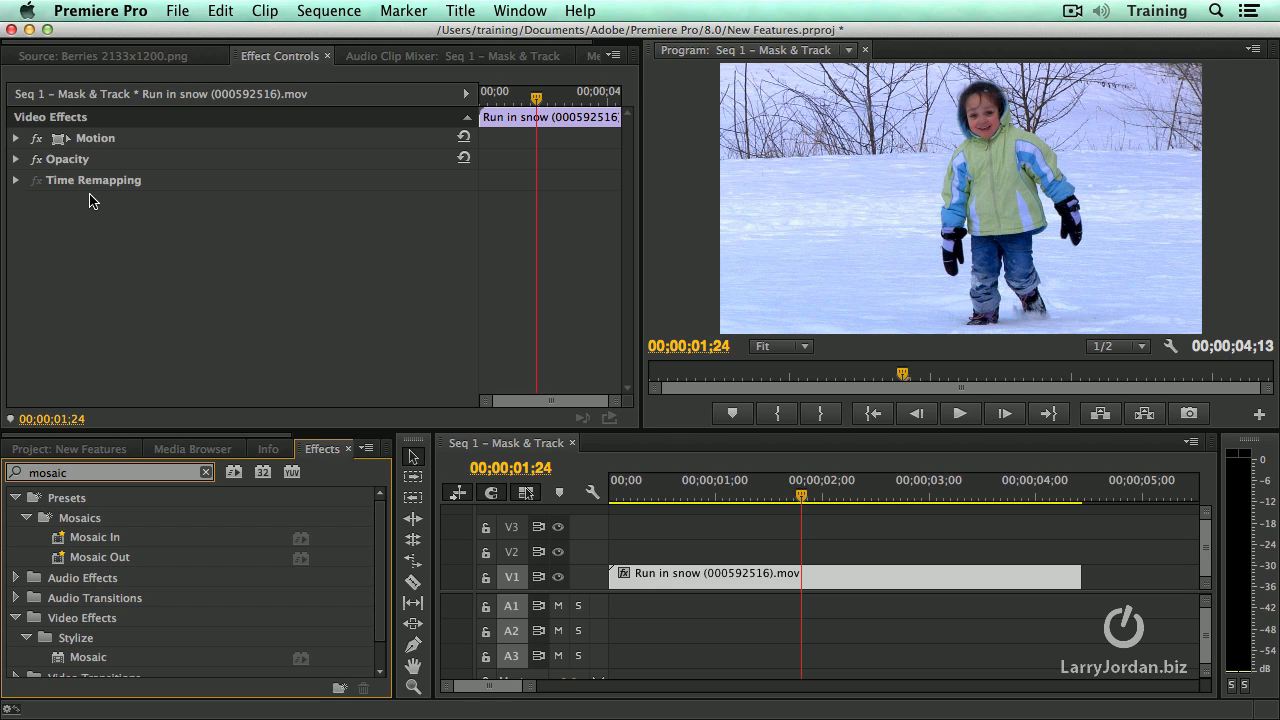
pyautogui.moveTo(183, 242)
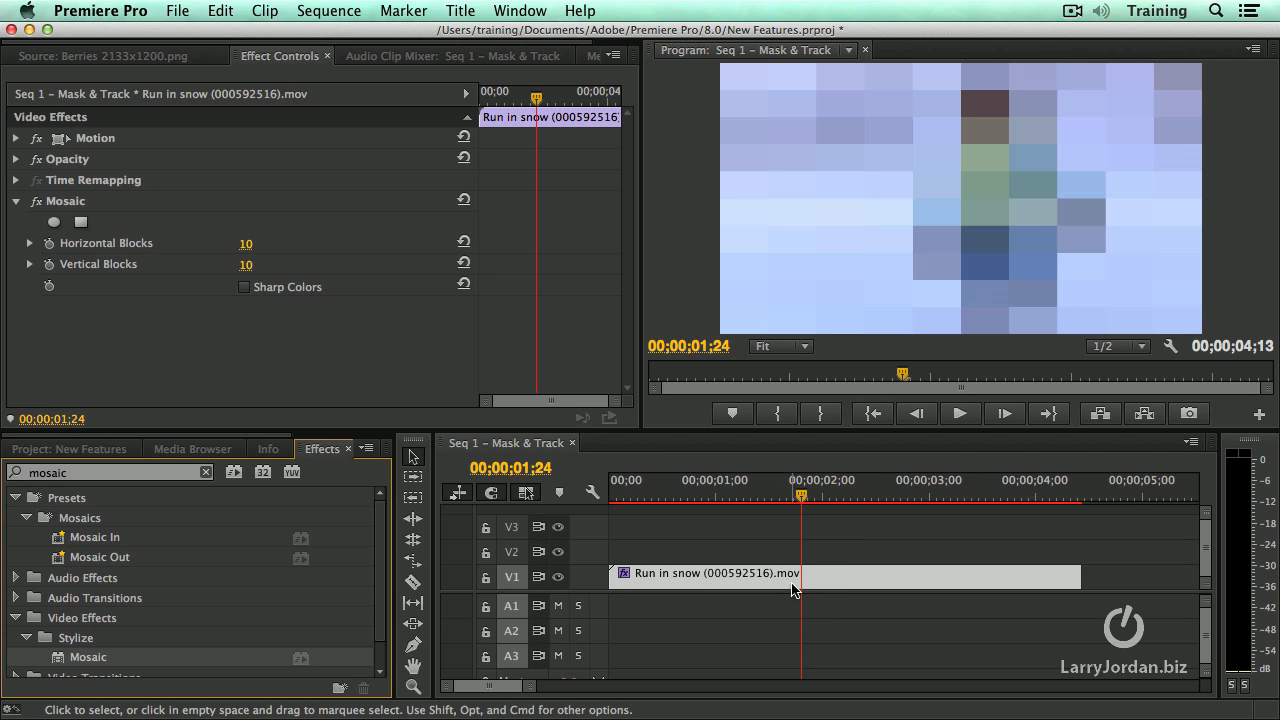
pyautogui.moveTo(258, 278)
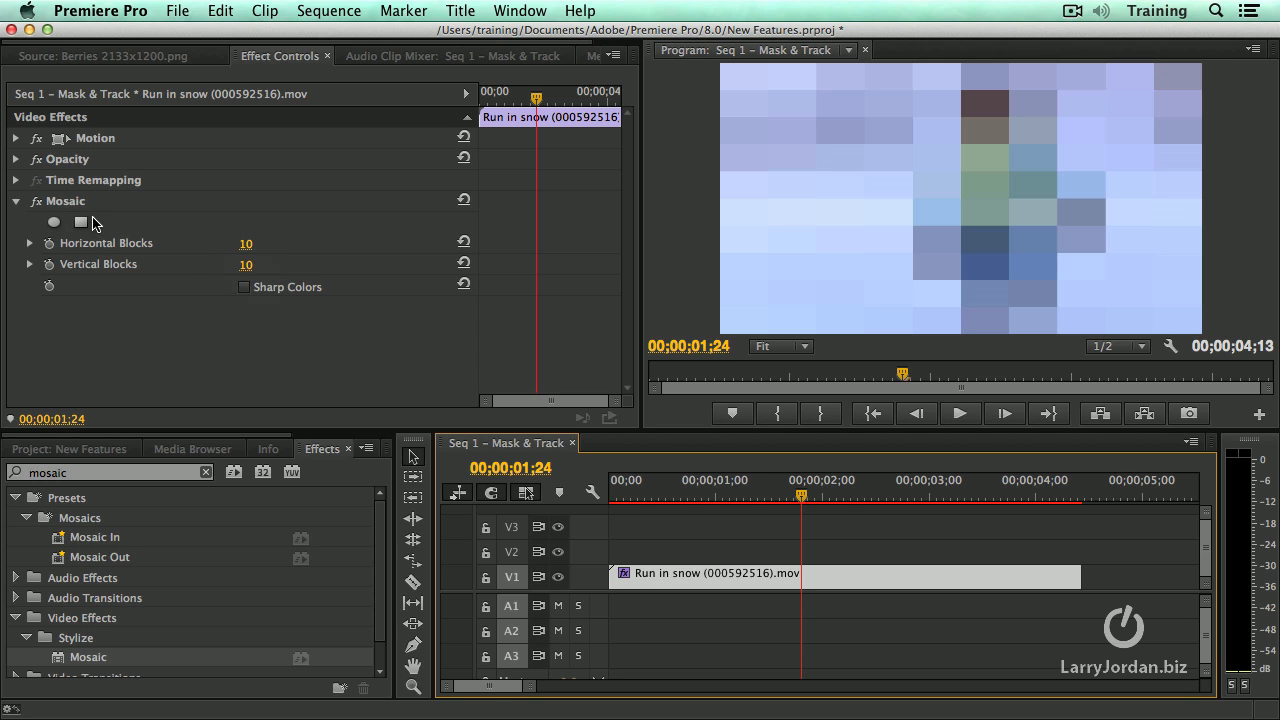
pyautogui.moveTo(84, 237)
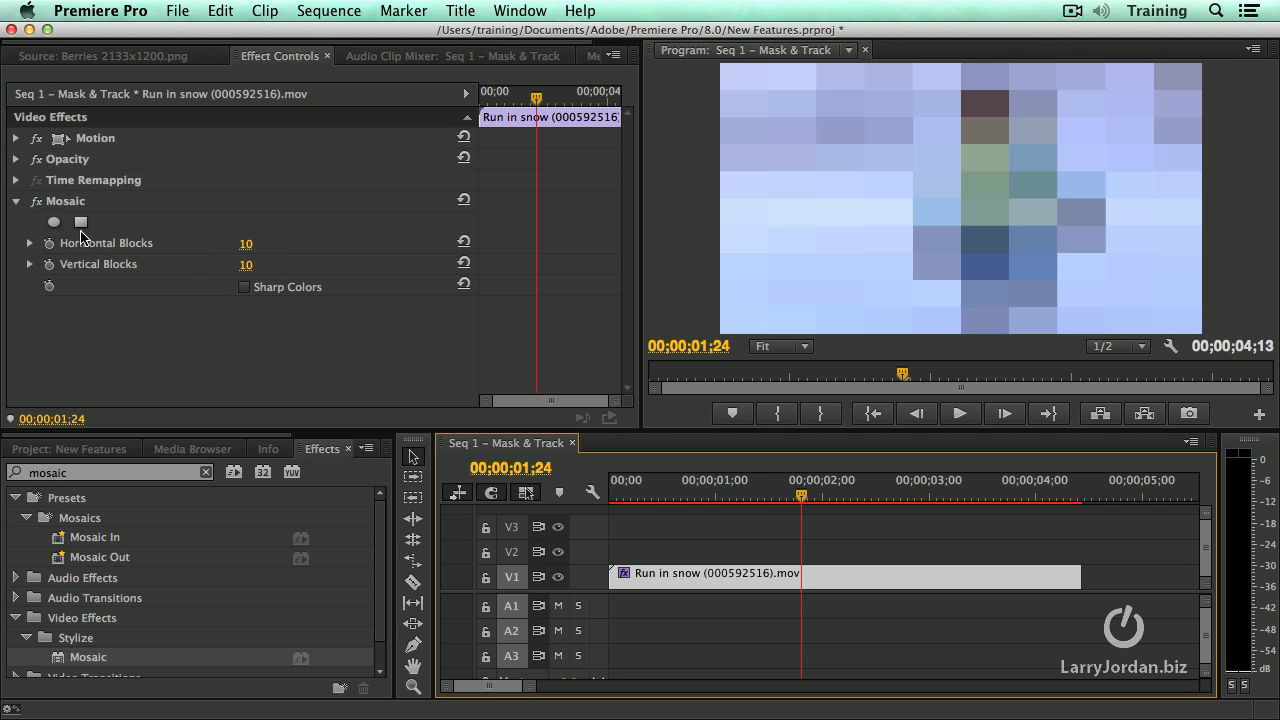
# - Give Mosaic a rectangle mask, add an ellipse mask, then delete the rectangle mask
pyautogui.click(81, 222)
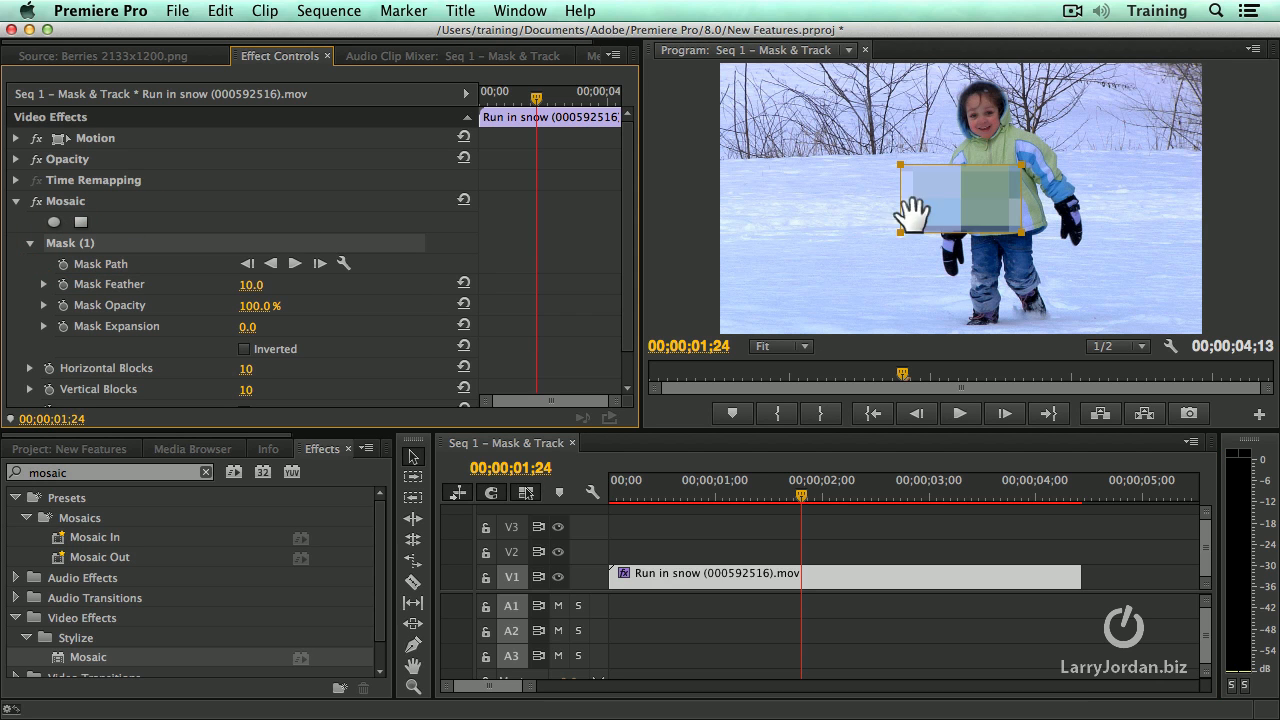
pyautogui.moveTo(915, 200)
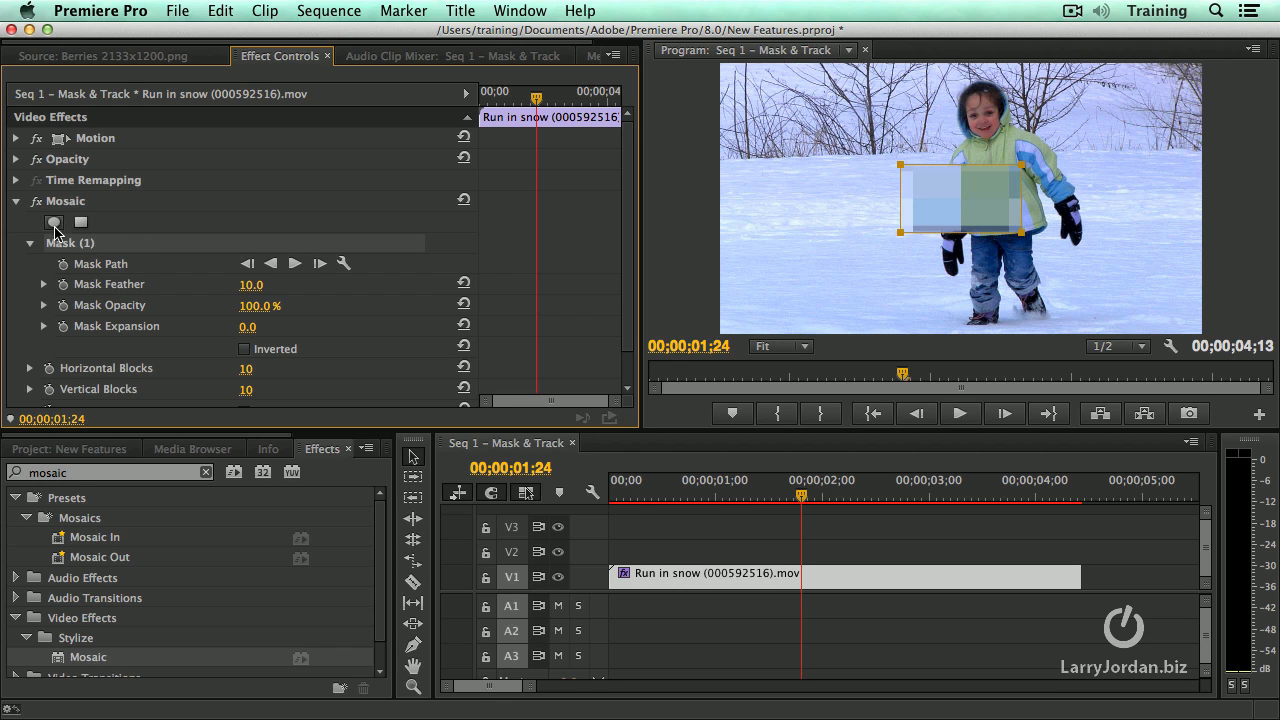
pyautogui.click(81, 222)
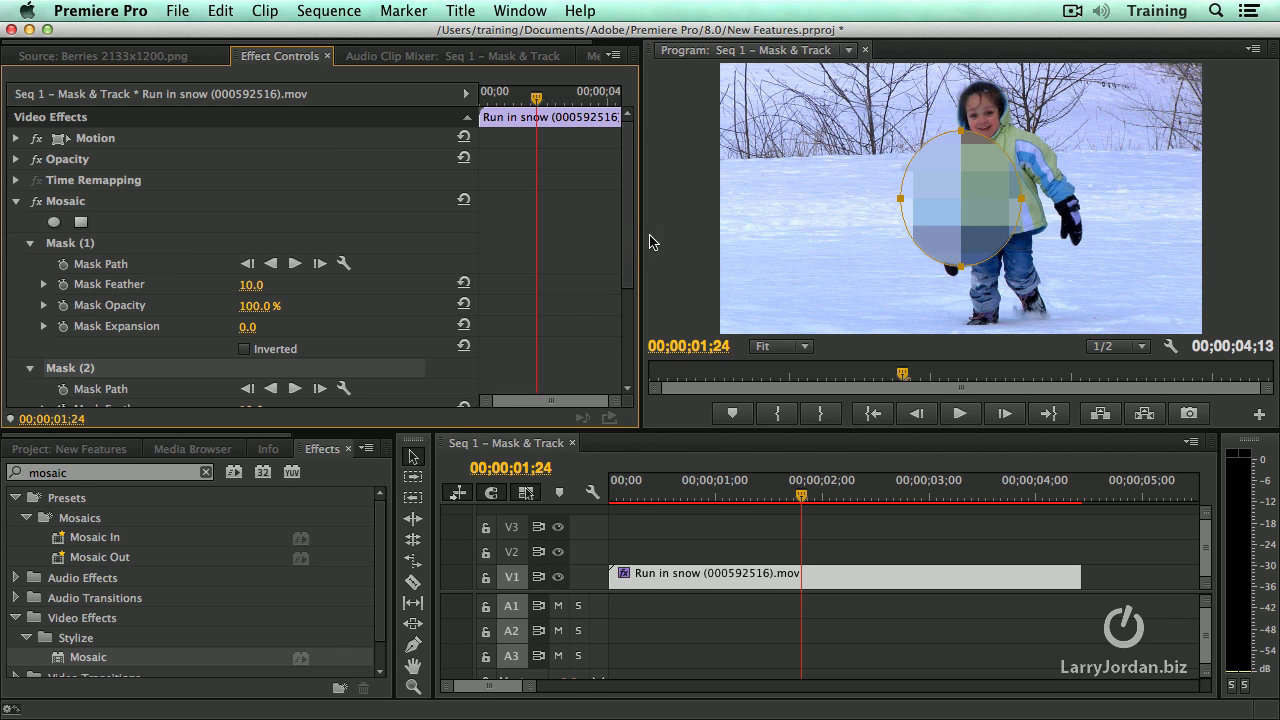
pyautogui.moveTo(70, 255)
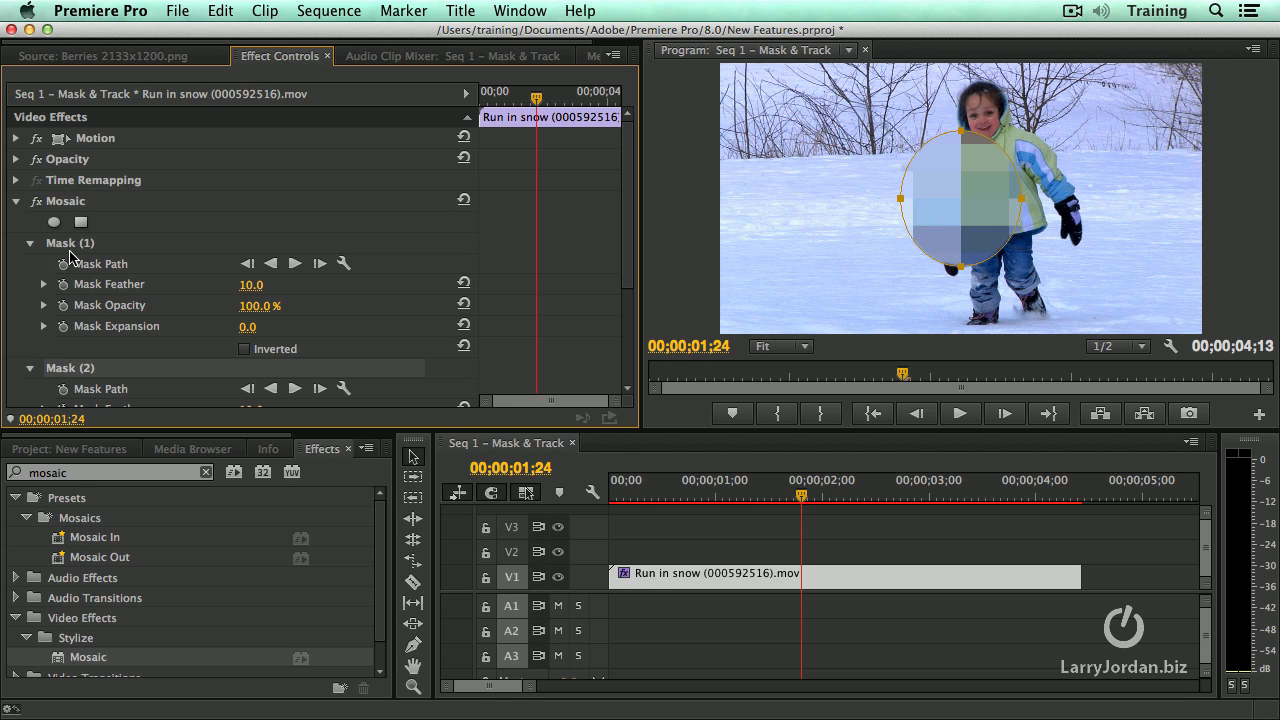
pyautogui.moveTo(80, 265)
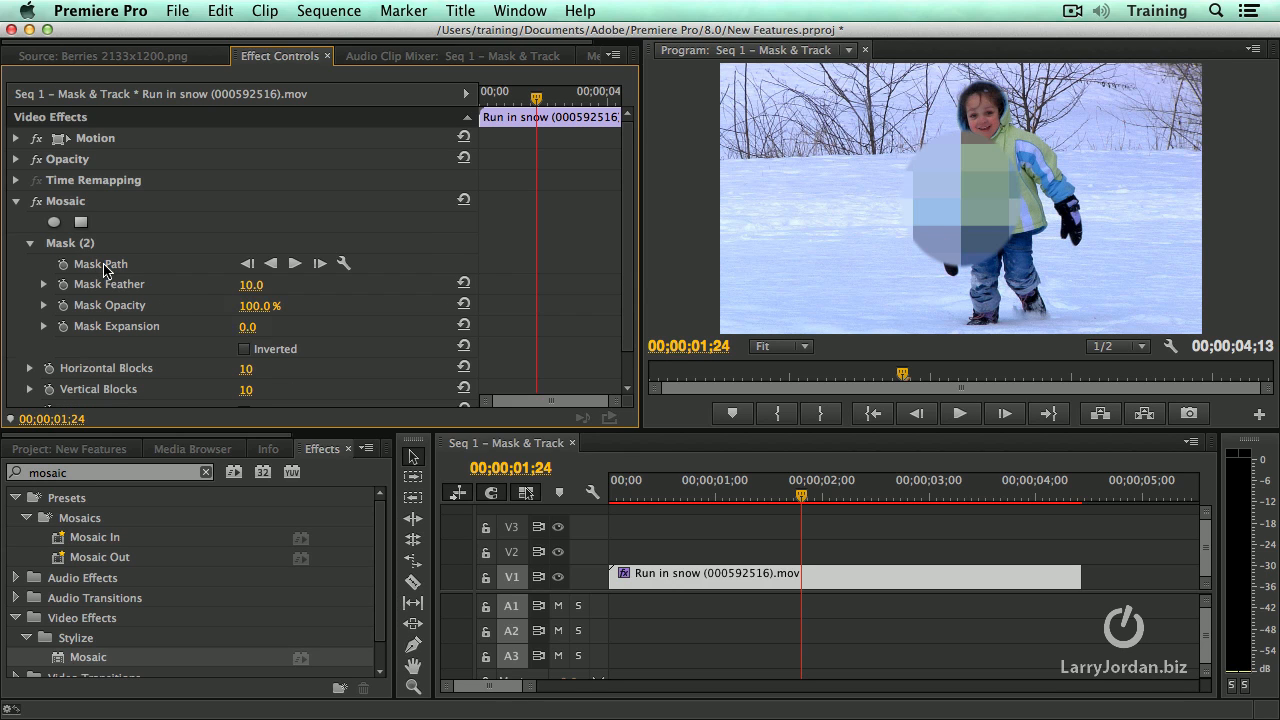
pyautogui.click(70, 243)
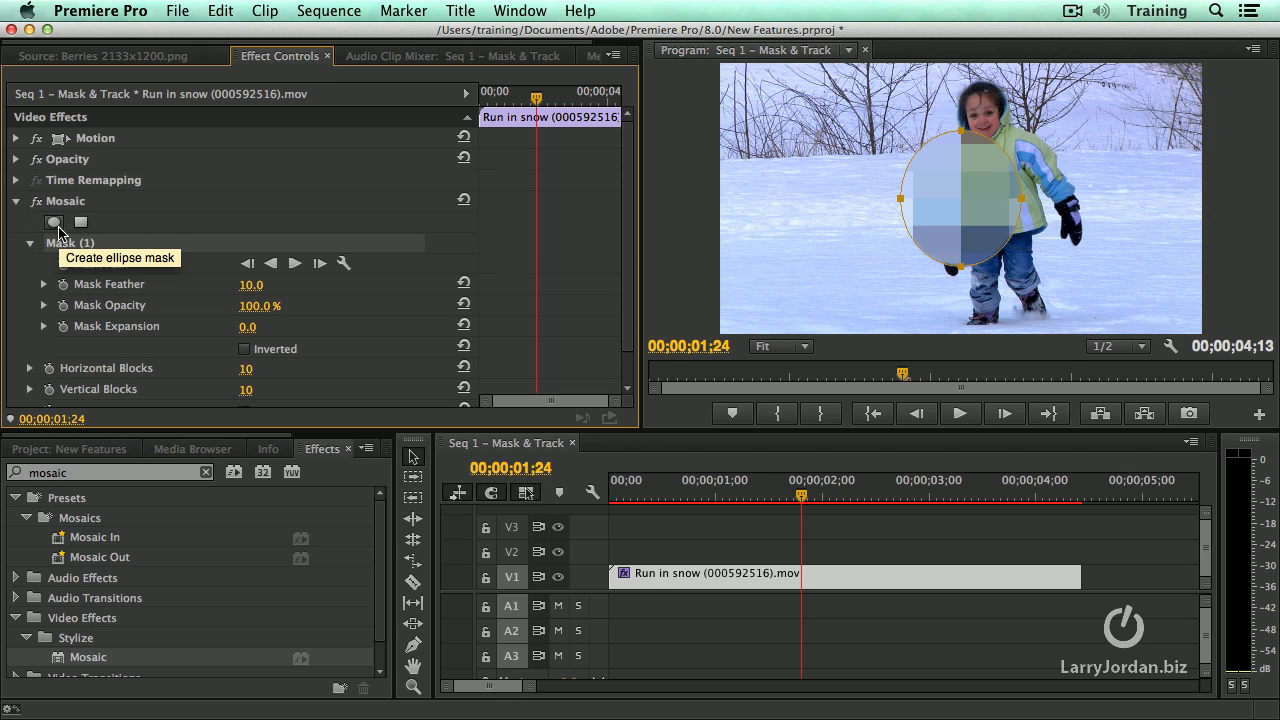
pyautogui.moveTo(668, 231)
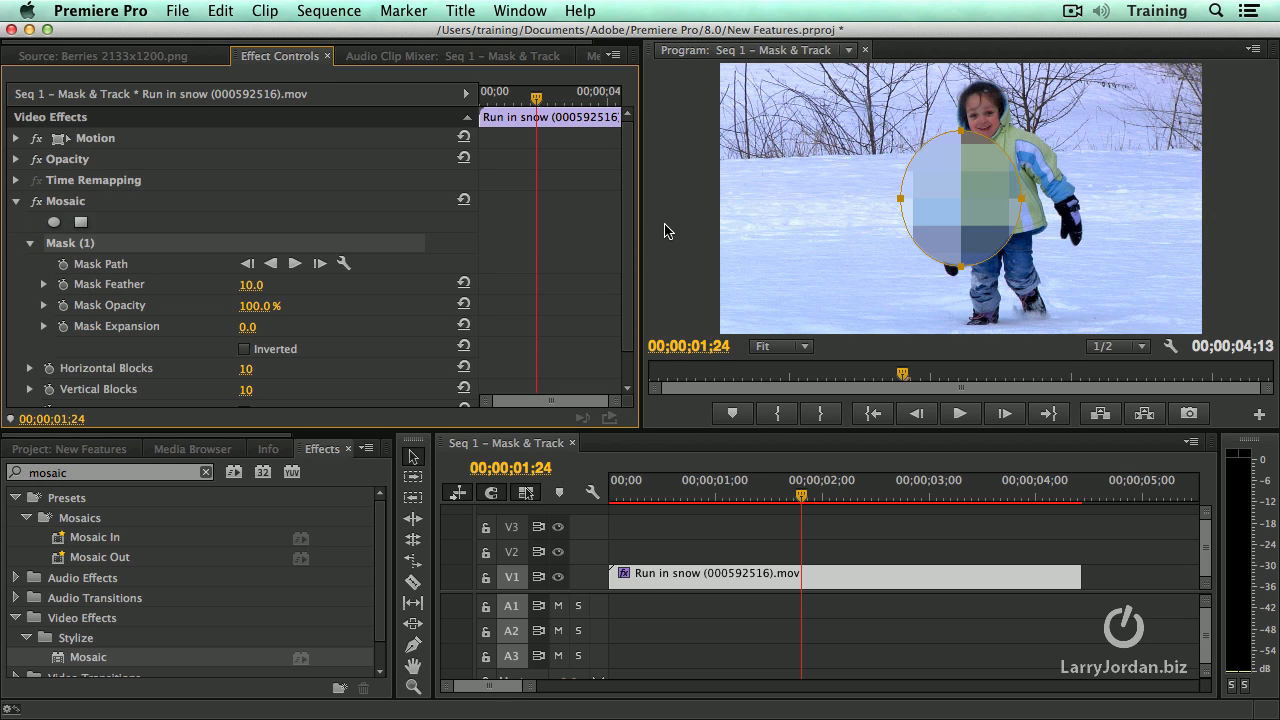
pyautogui.moveTo(147, 263)
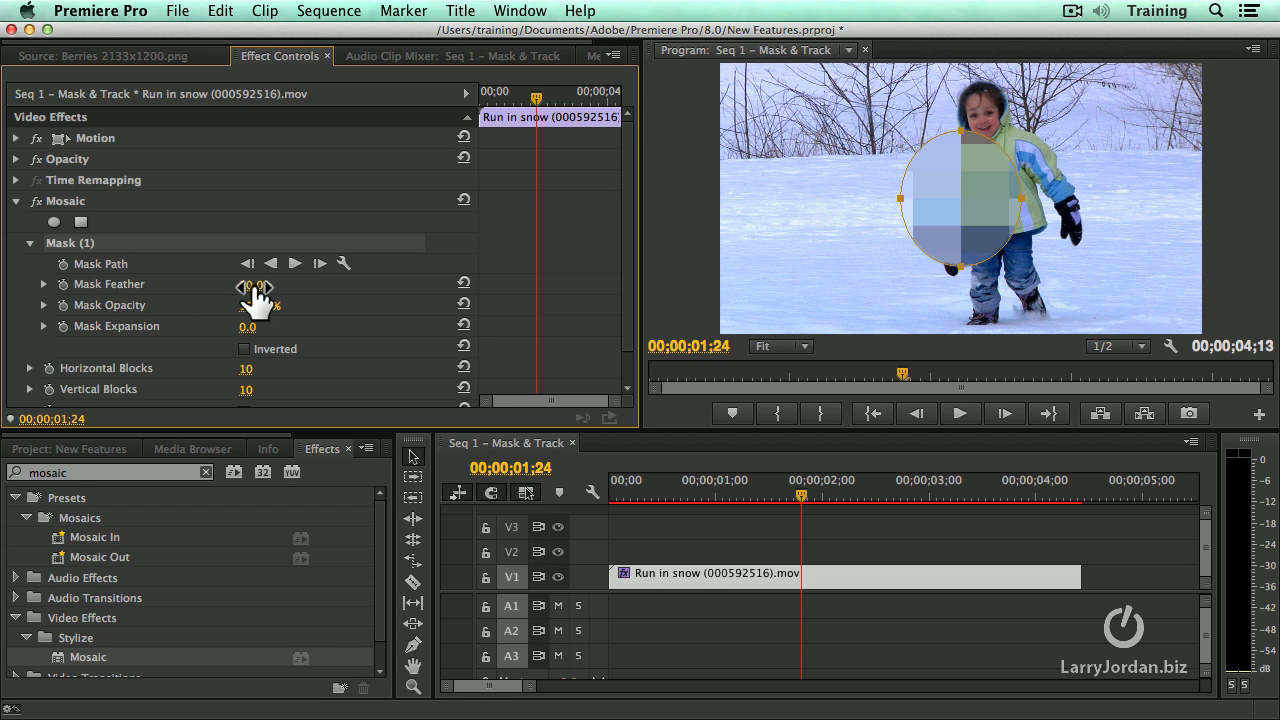
pyautogui.moveTo(258, 285); pyautogui.dragTo(290, 285)
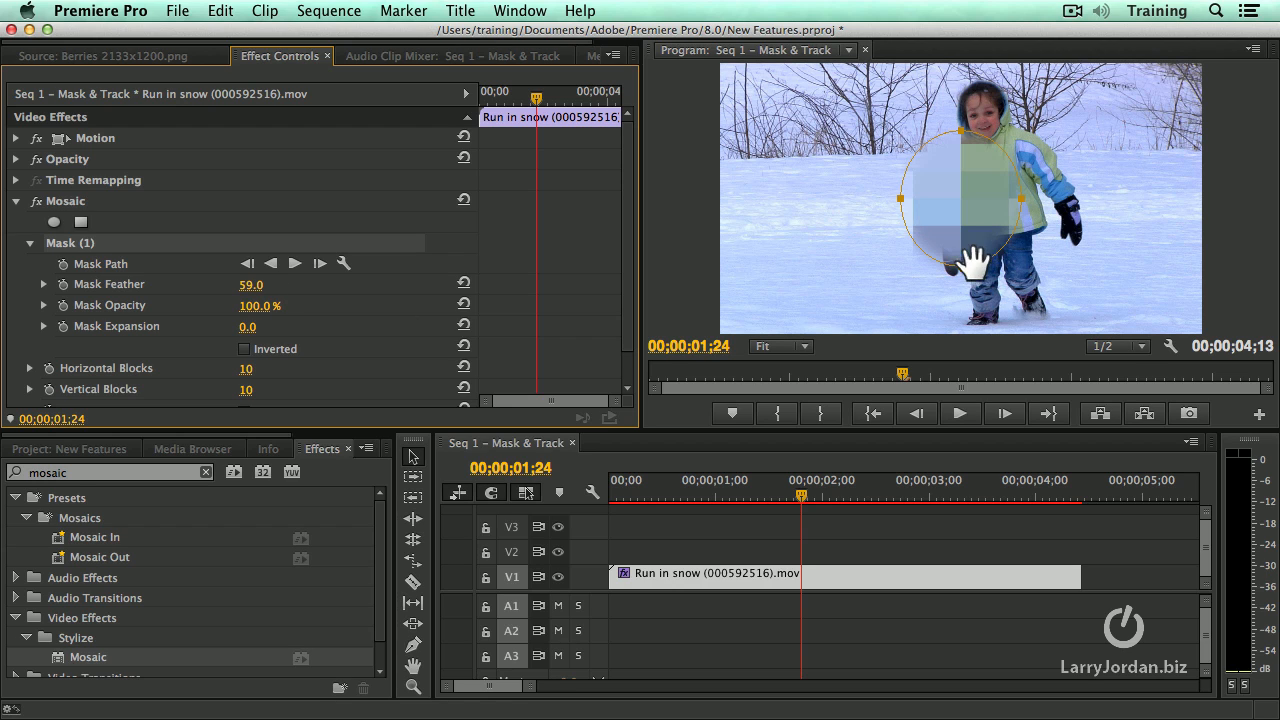
pyautogui.moveTo(920, 291)
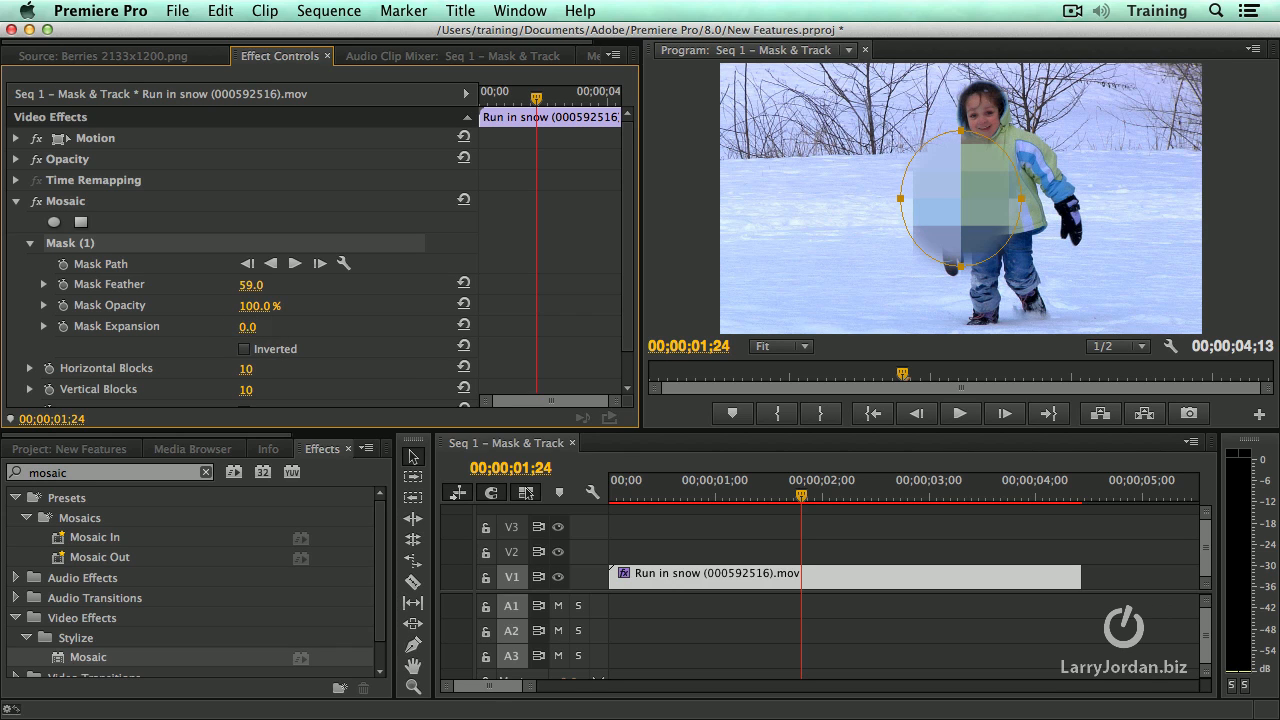
pyautogui.moveTo(253, 295)
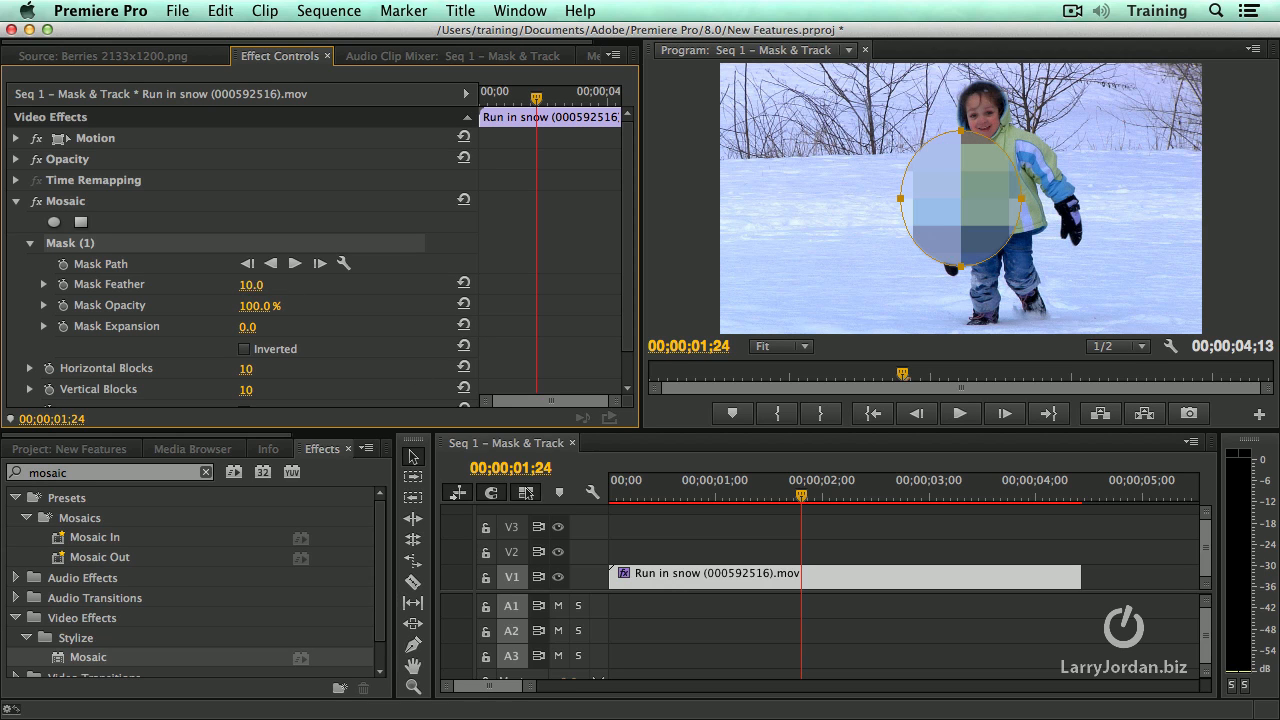
pyautogui.moveTo(513, 318)
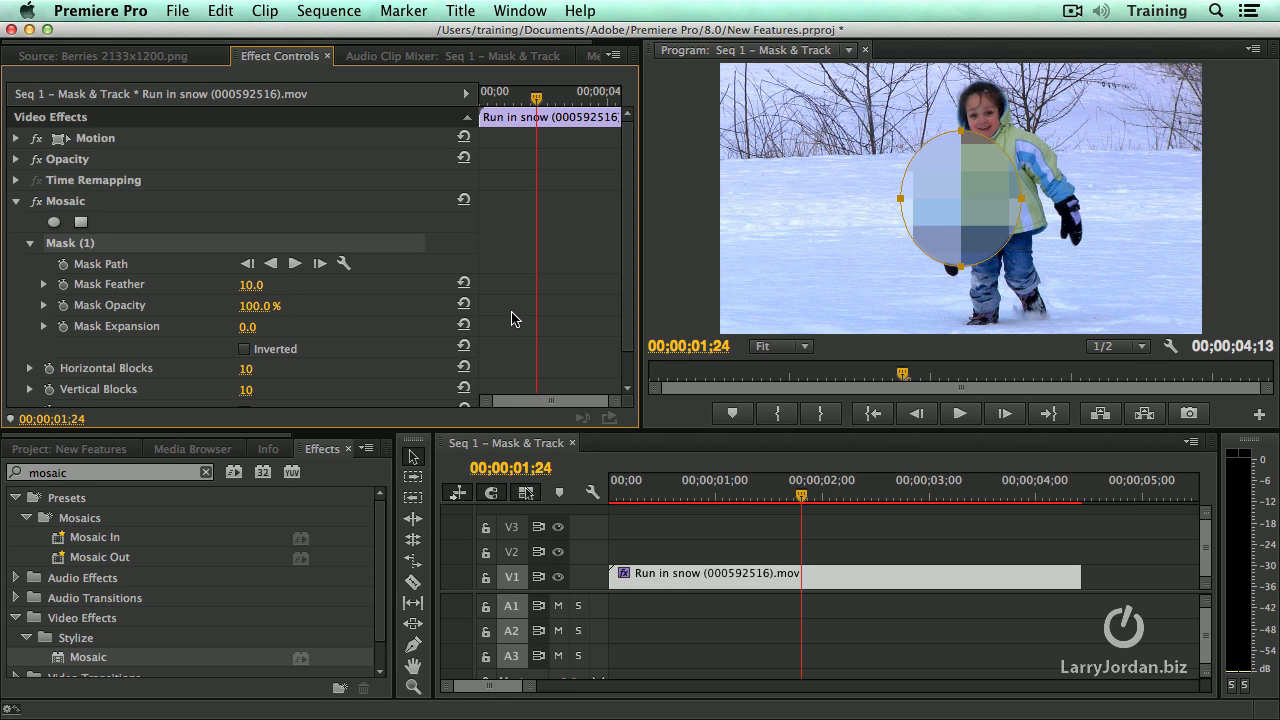
pyautogui.moveTo(965, 285)
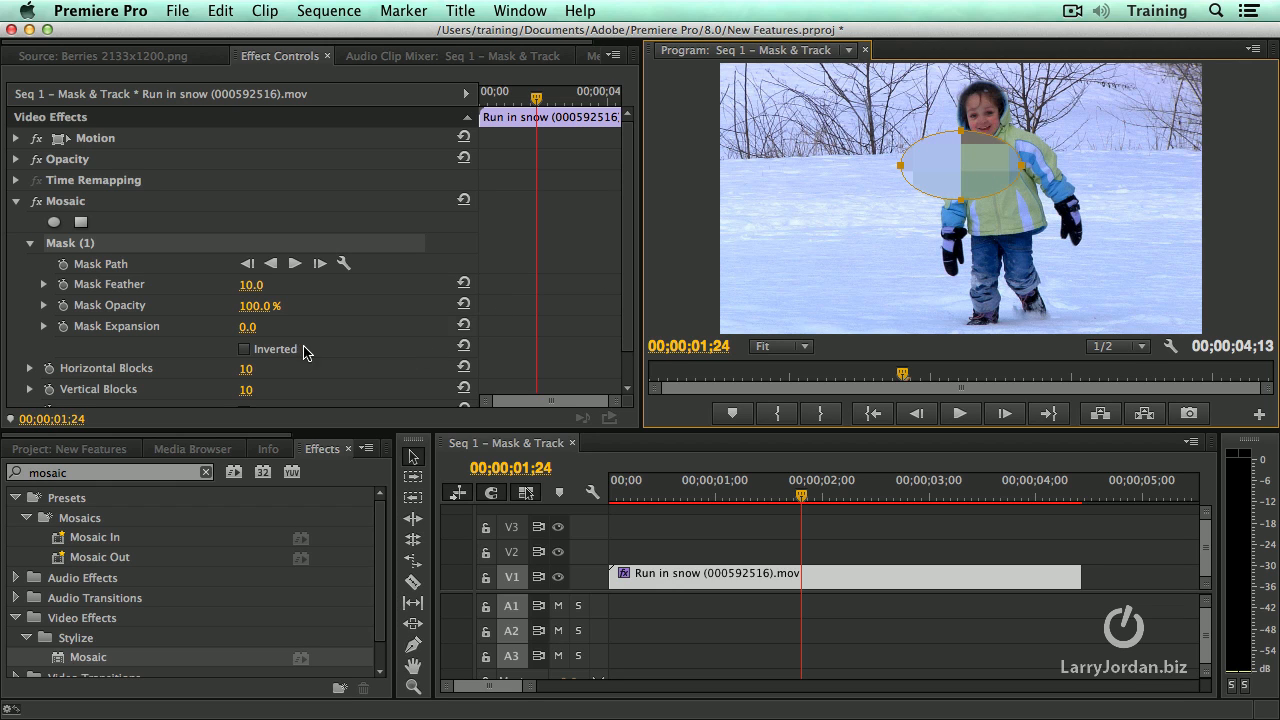
# - Move the ellipse mask over the child's face and uncheck Inverted
pyautogui.click(245, 348)
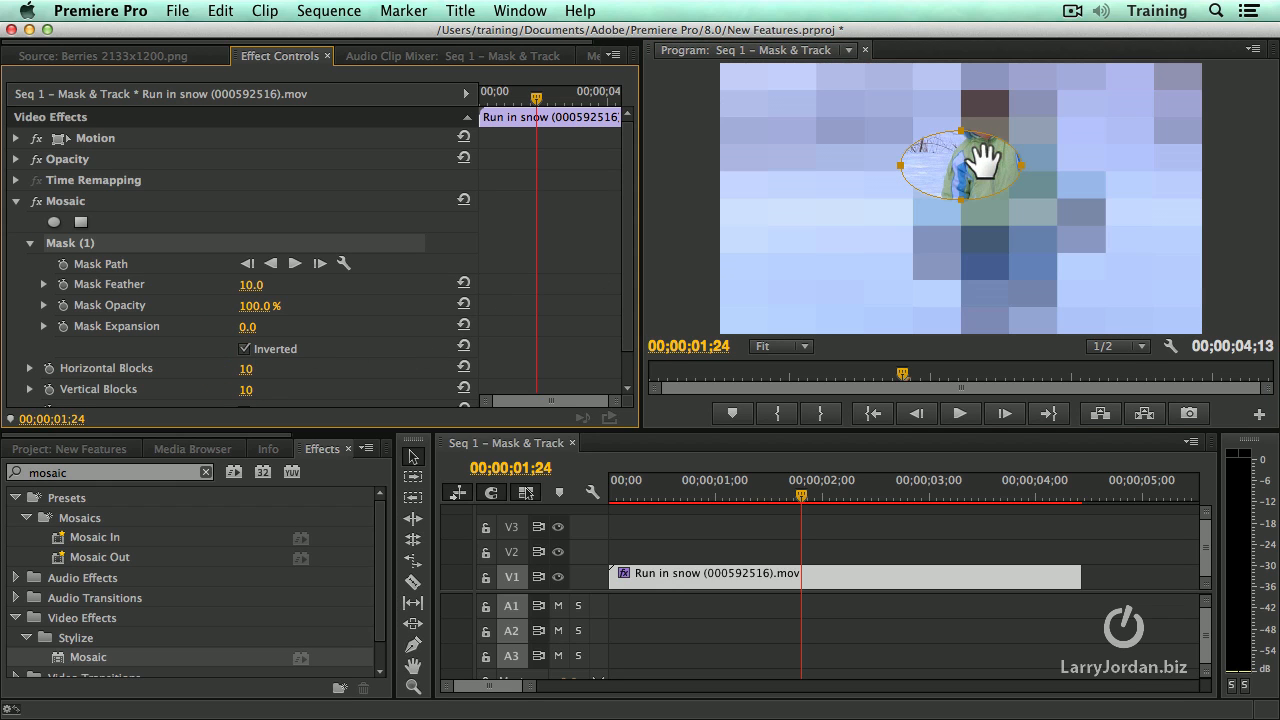
pyautogui.moveTo(963, 163); pyautogui.dragTo(985, 118)
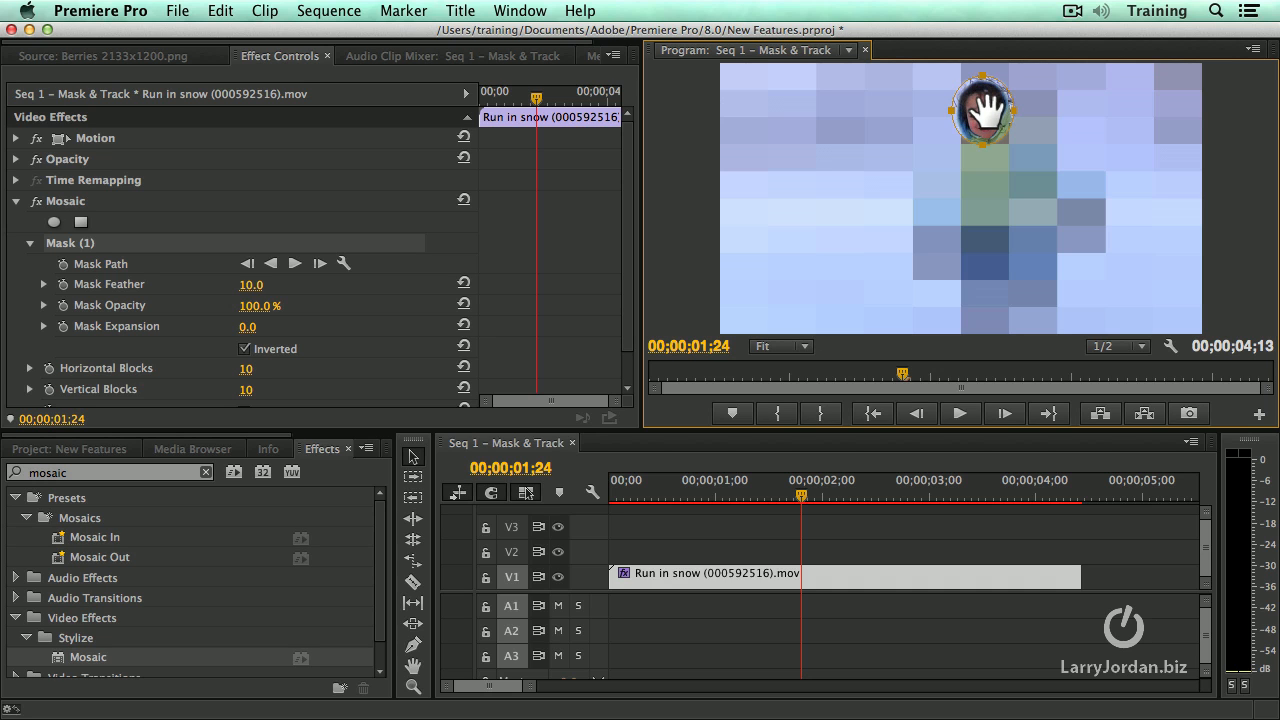
pyautogui.moveTo(1079, 170)
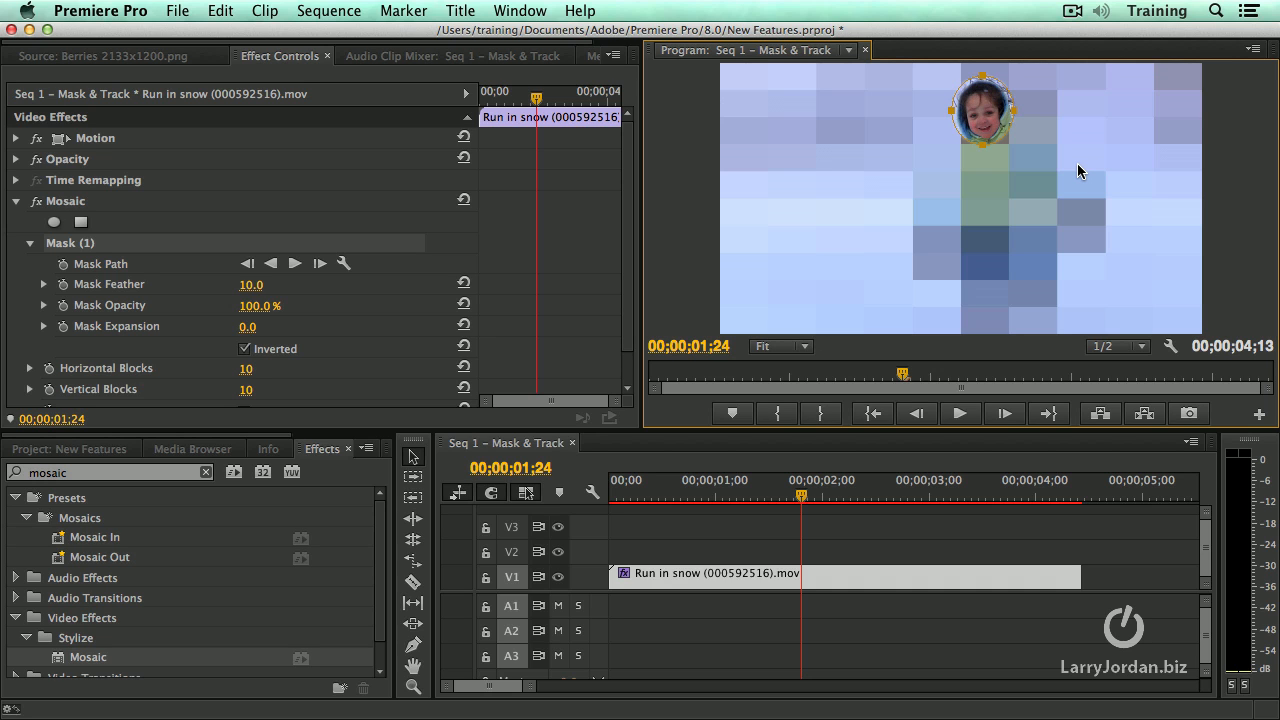
pyautogui.click(245, 348)
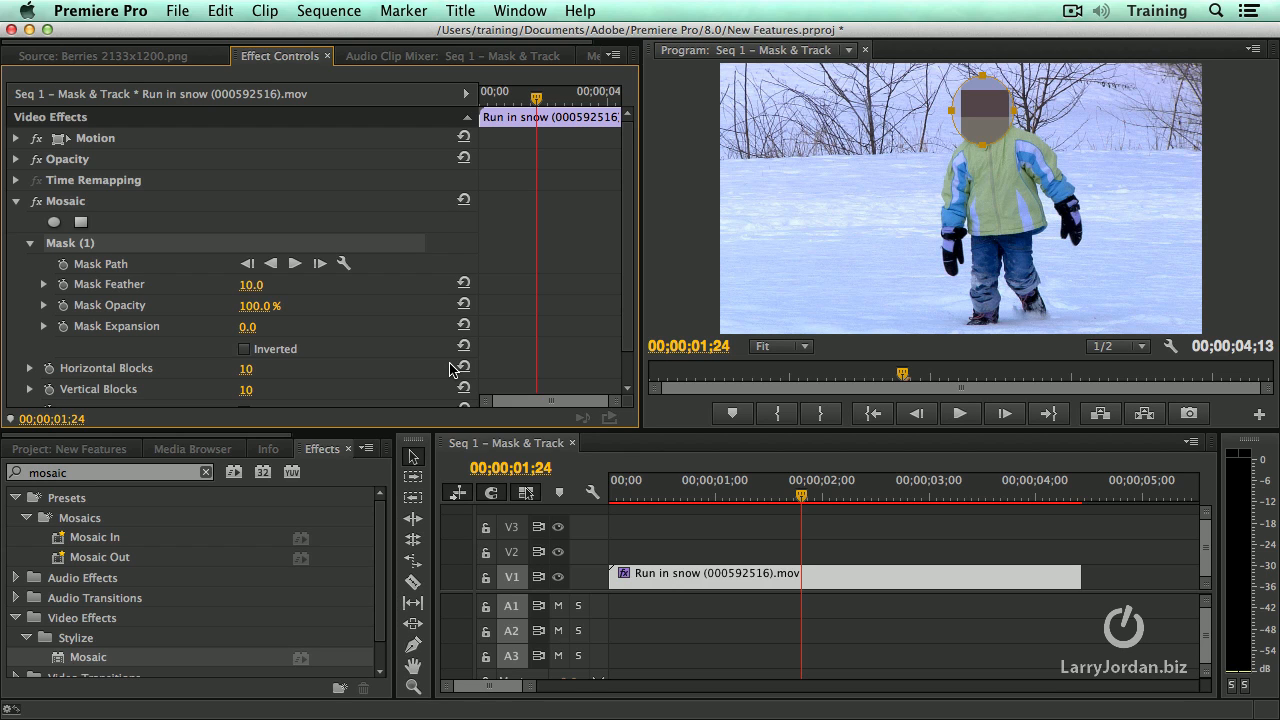
pyautogui.scroll(-3)
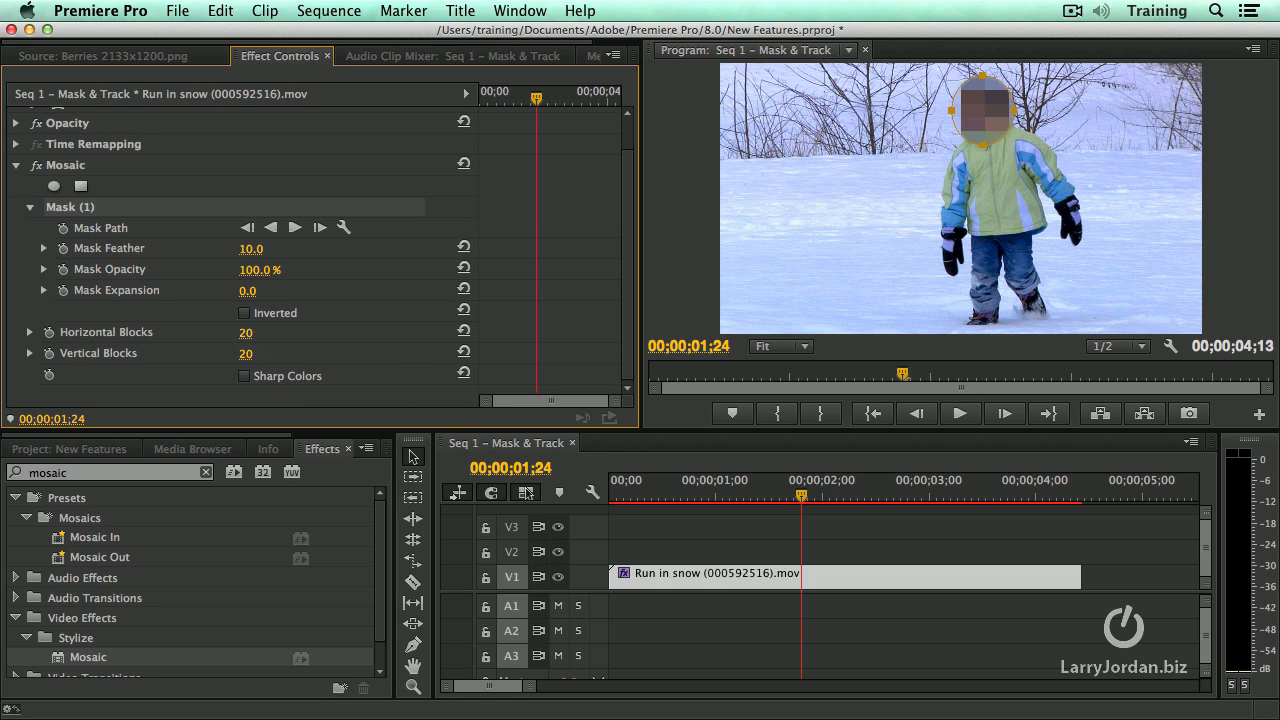
# - Set Mosaic Horizontal Blocks and Vertical Blocks to 30
pyautogui.doubleClick(248, 332)
pyautogui.write('30')
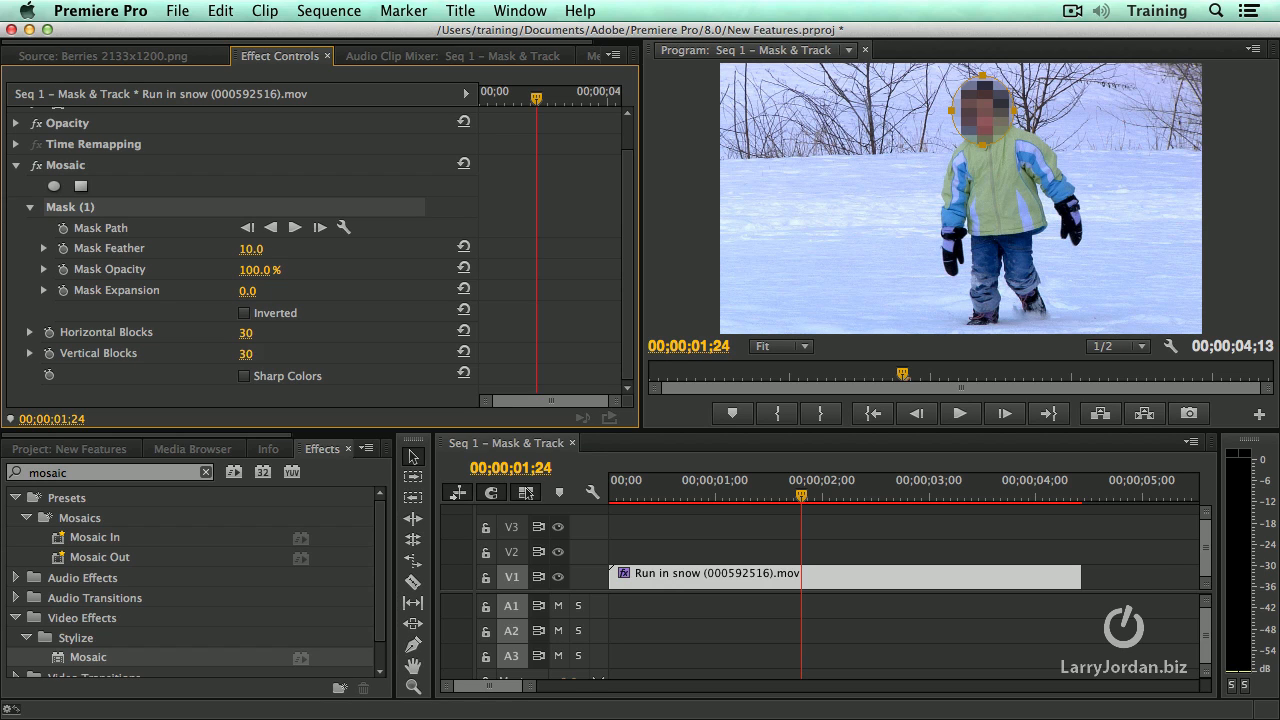
pyautogui.moveTo(975, 122)
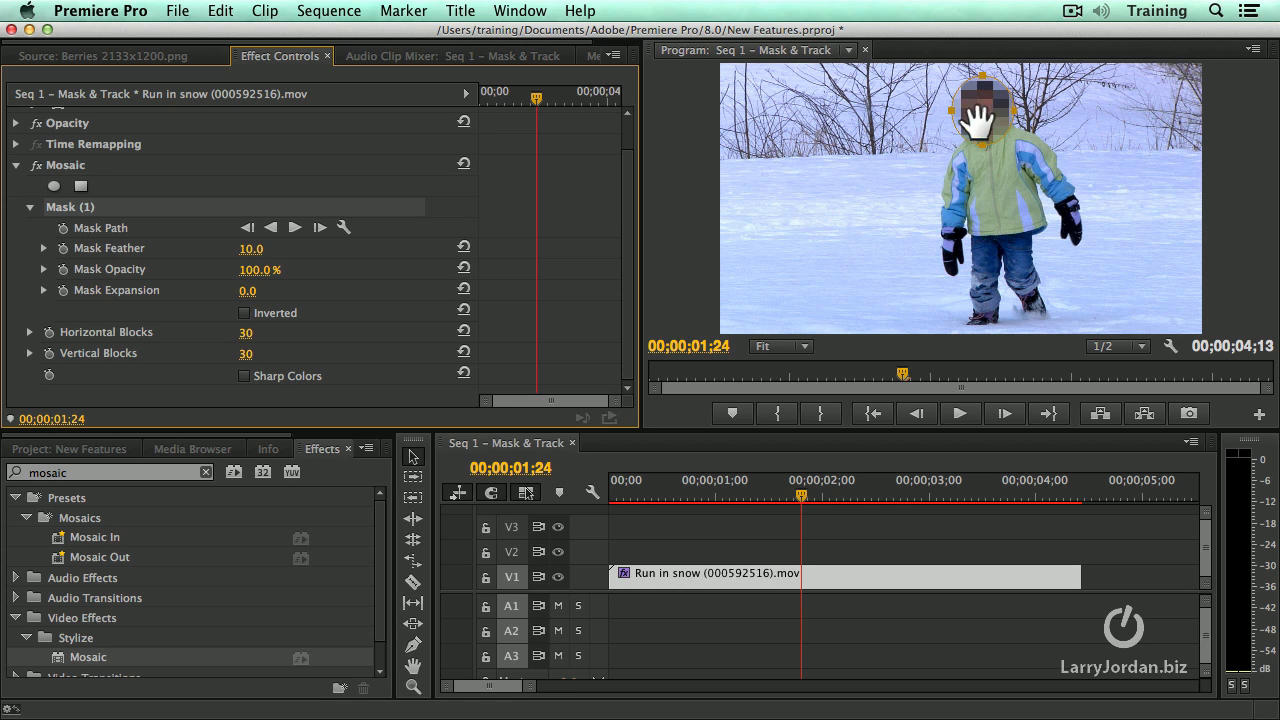
pyautogui.moveTo(985, 118)
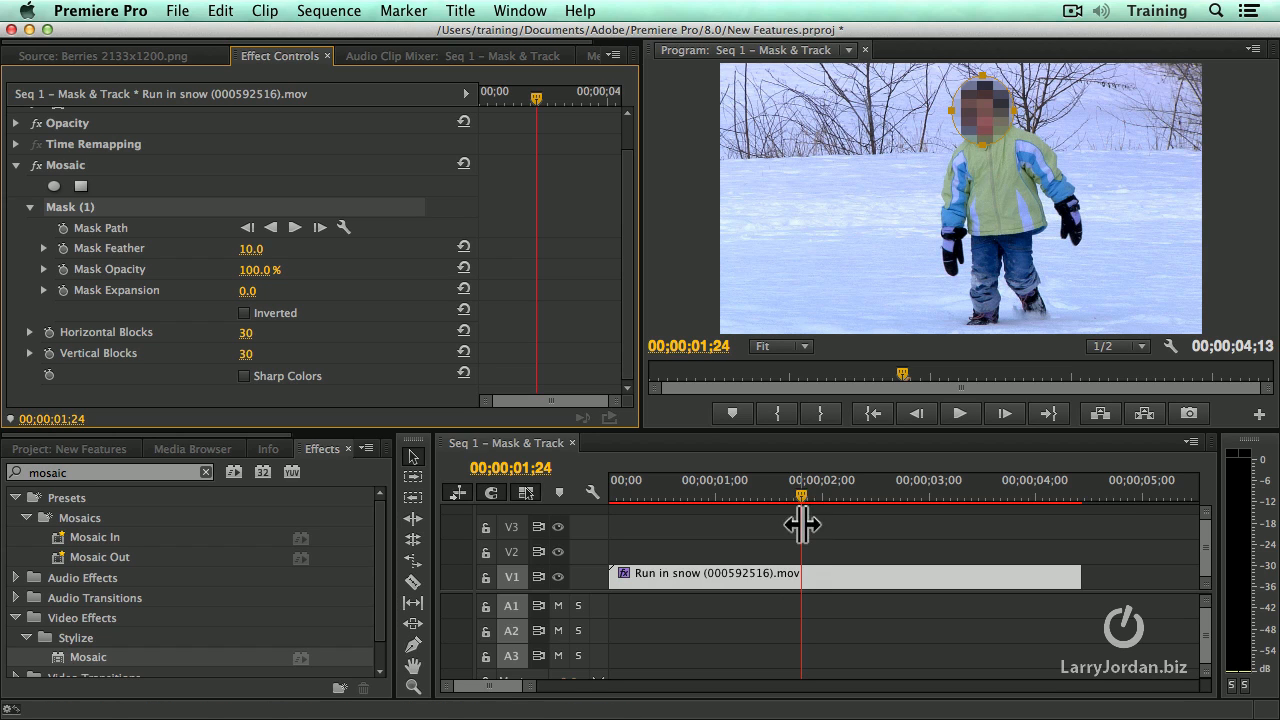
pyautogui.moveTo(800, 590)
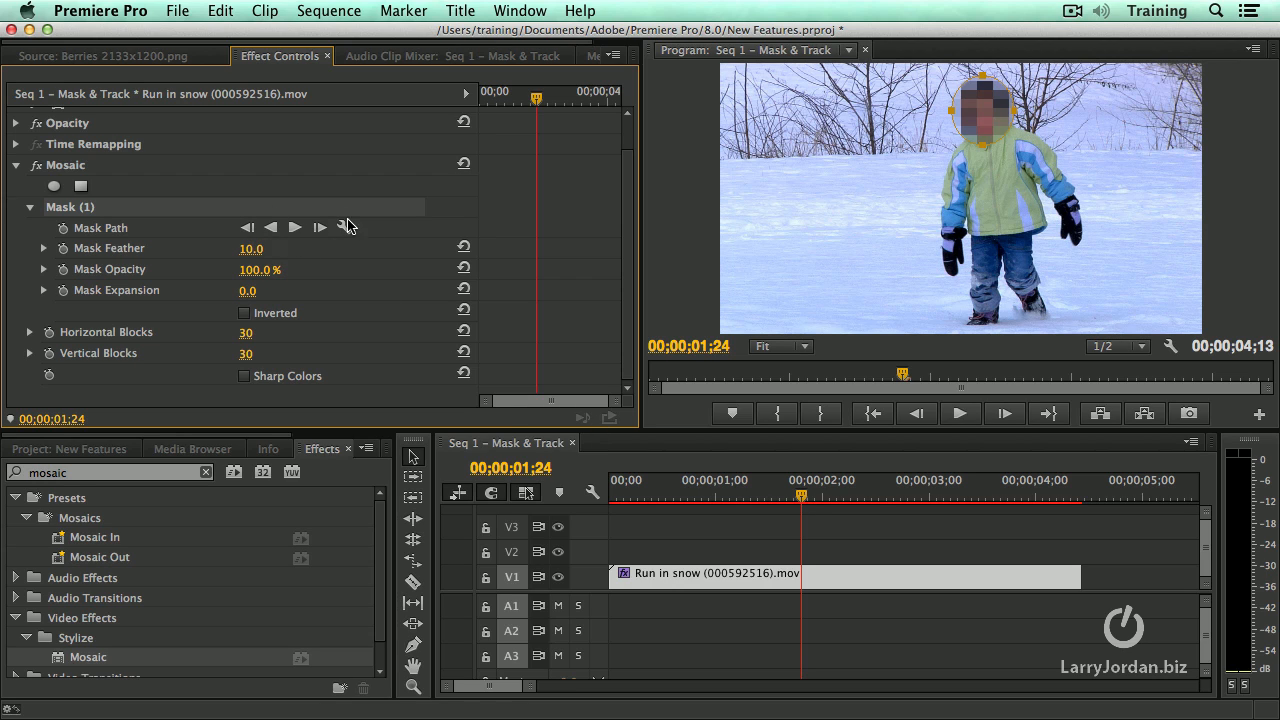
pyautogui.moveTo(310, 240)
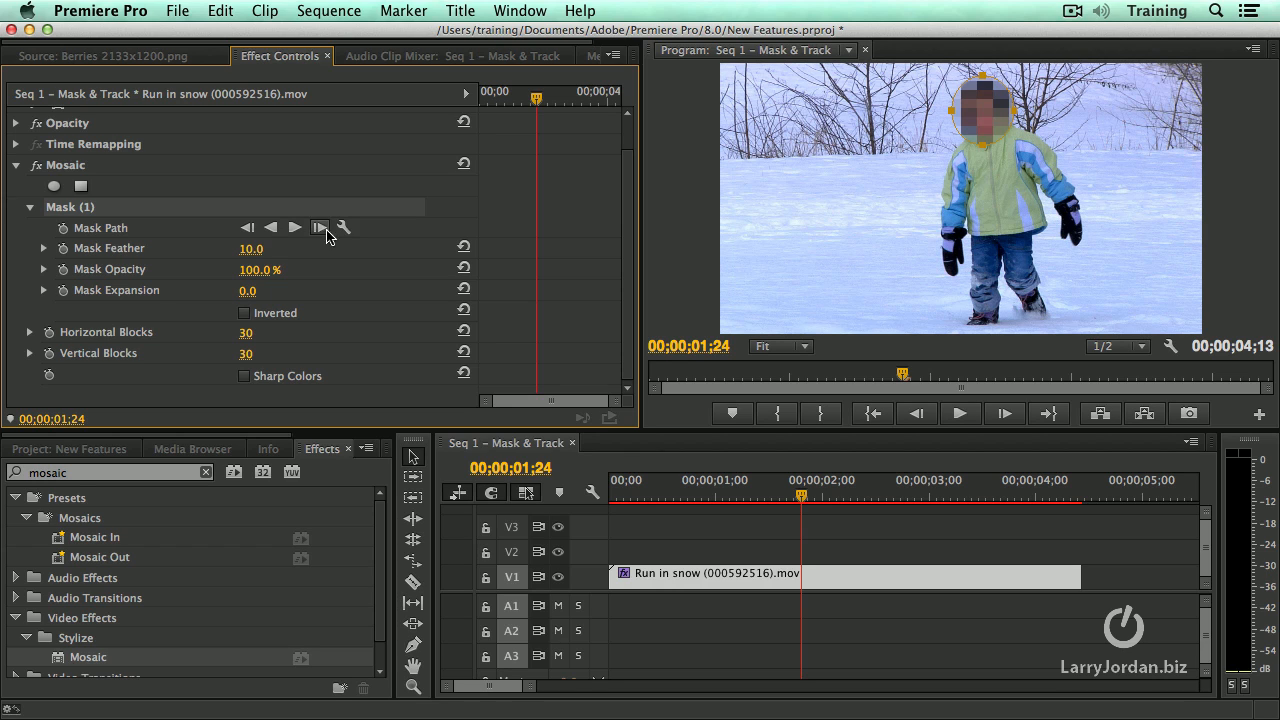
# - Set the Mask Path tracking method to Position only
pyautogui.click(320, 227)
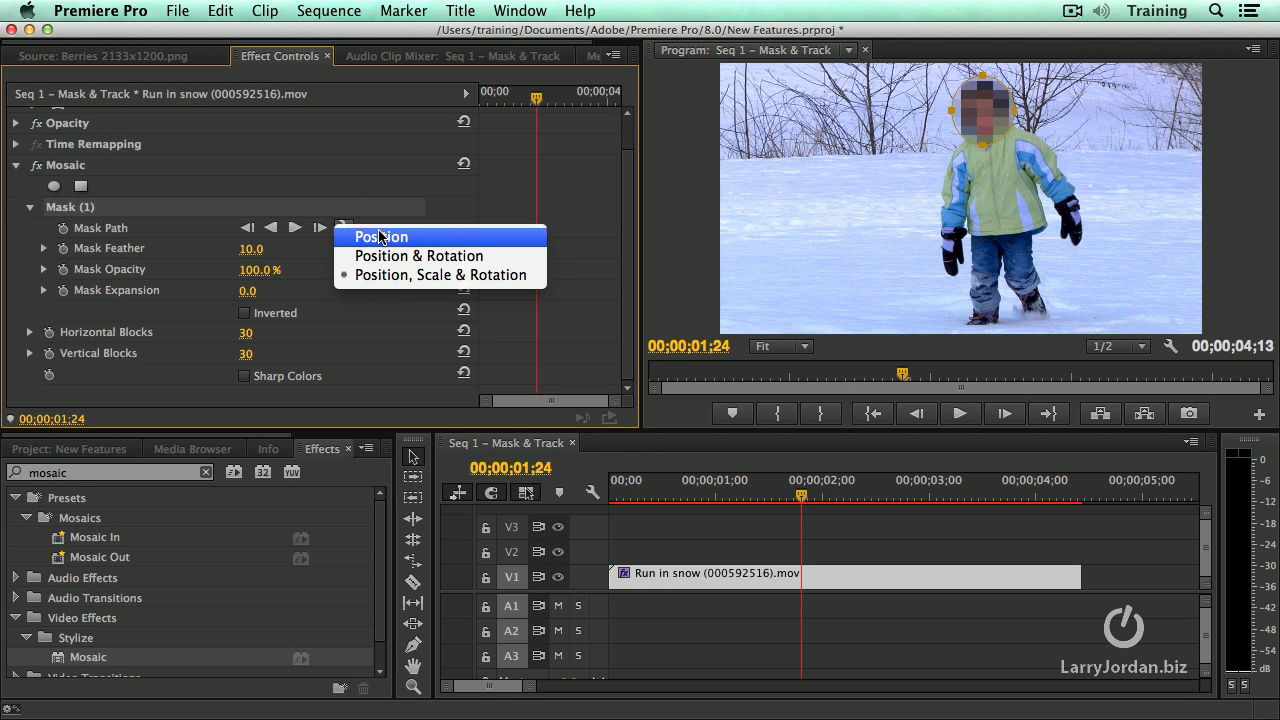
pyautogui.moveTo(500, 247)
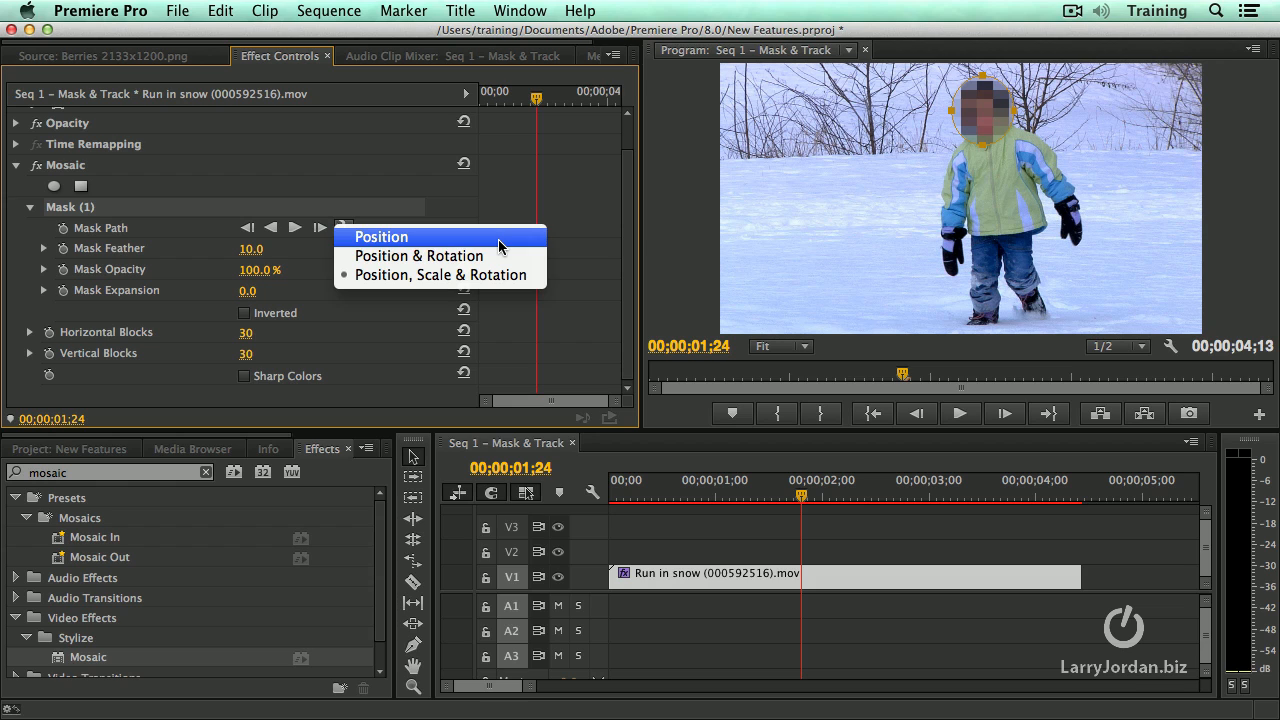
pyautogui.click(380, 237)
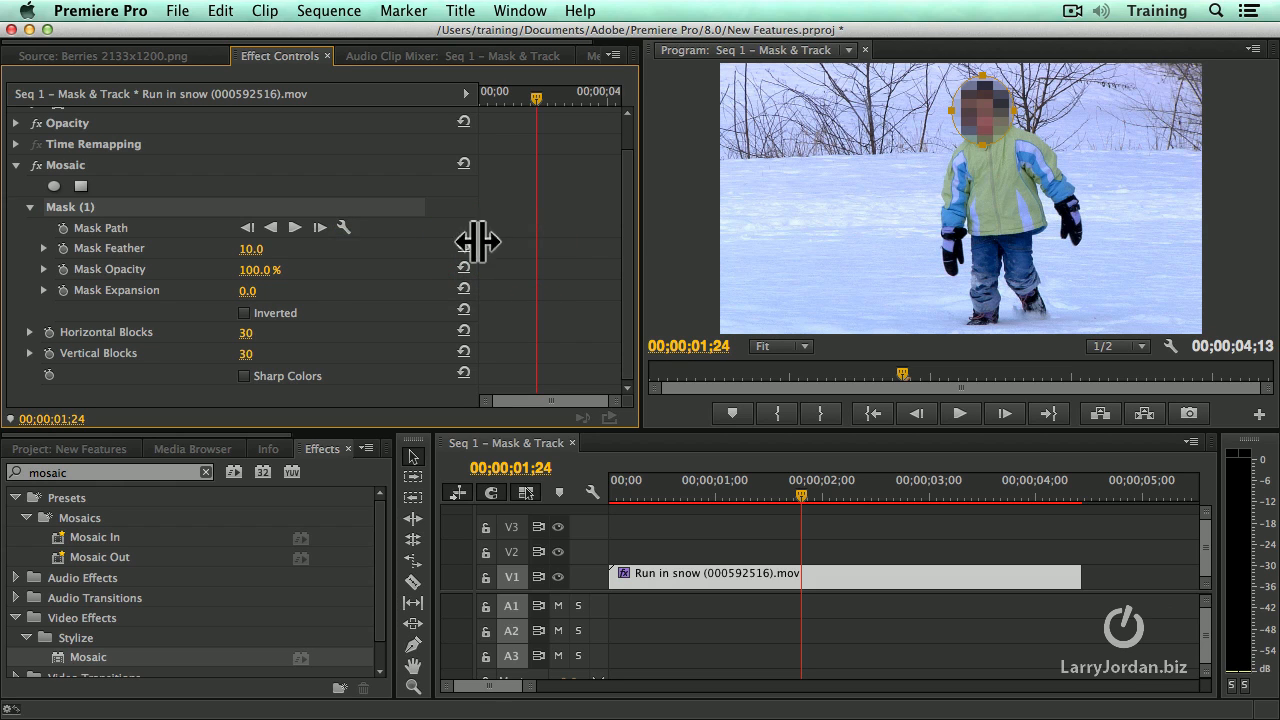
pyautogui.click(344, 227)
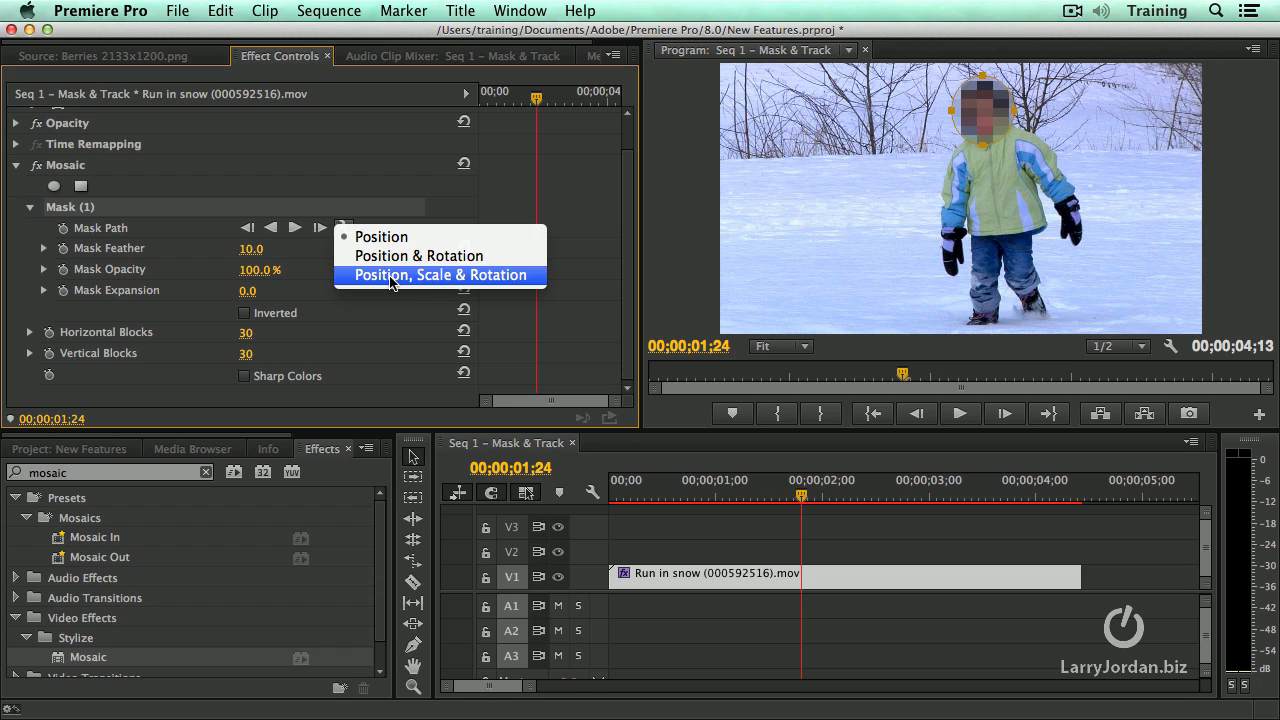
pyautogui.moveTo(425, 281)
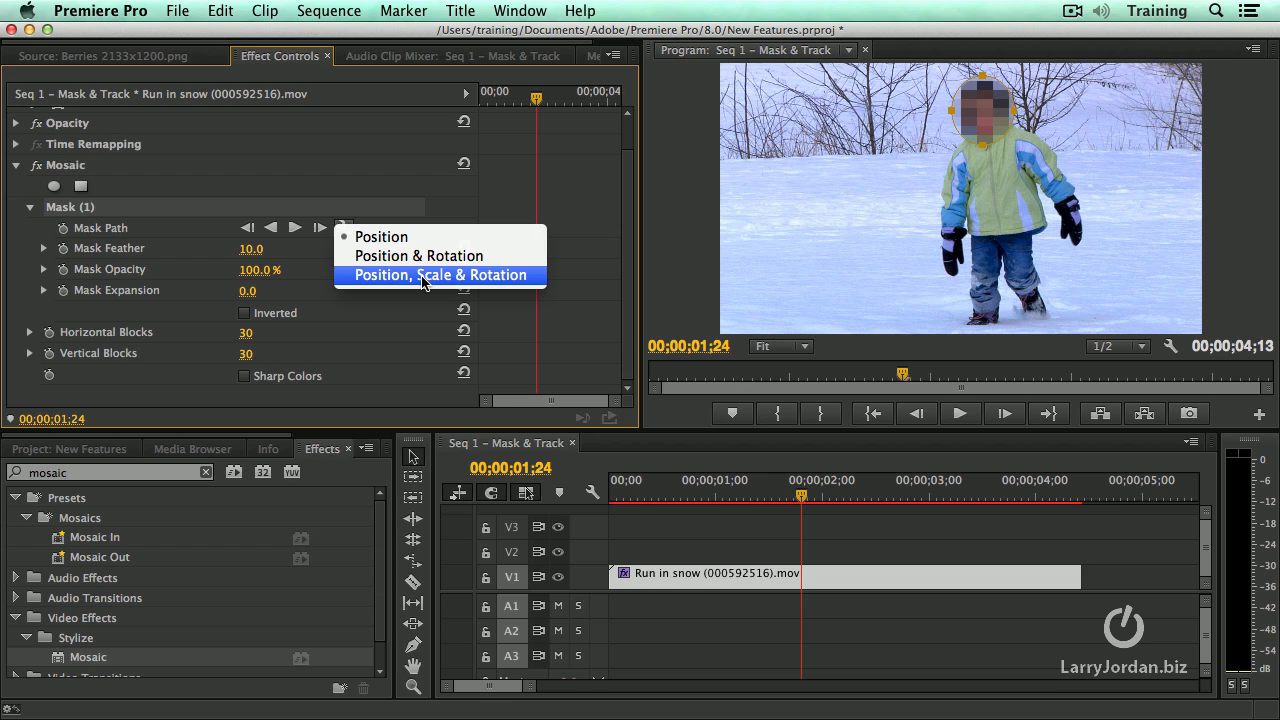
pyautogui.moveTo(470, 273)
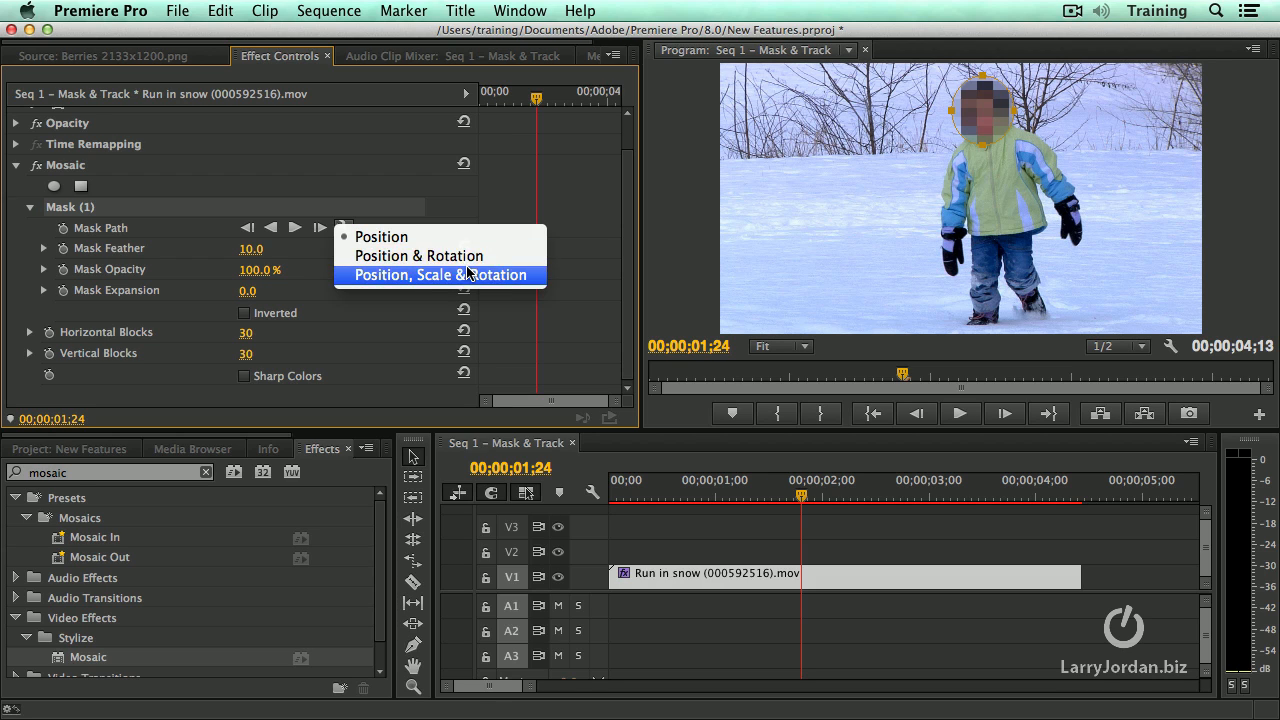
pyautogui.moveTo(434, 237)
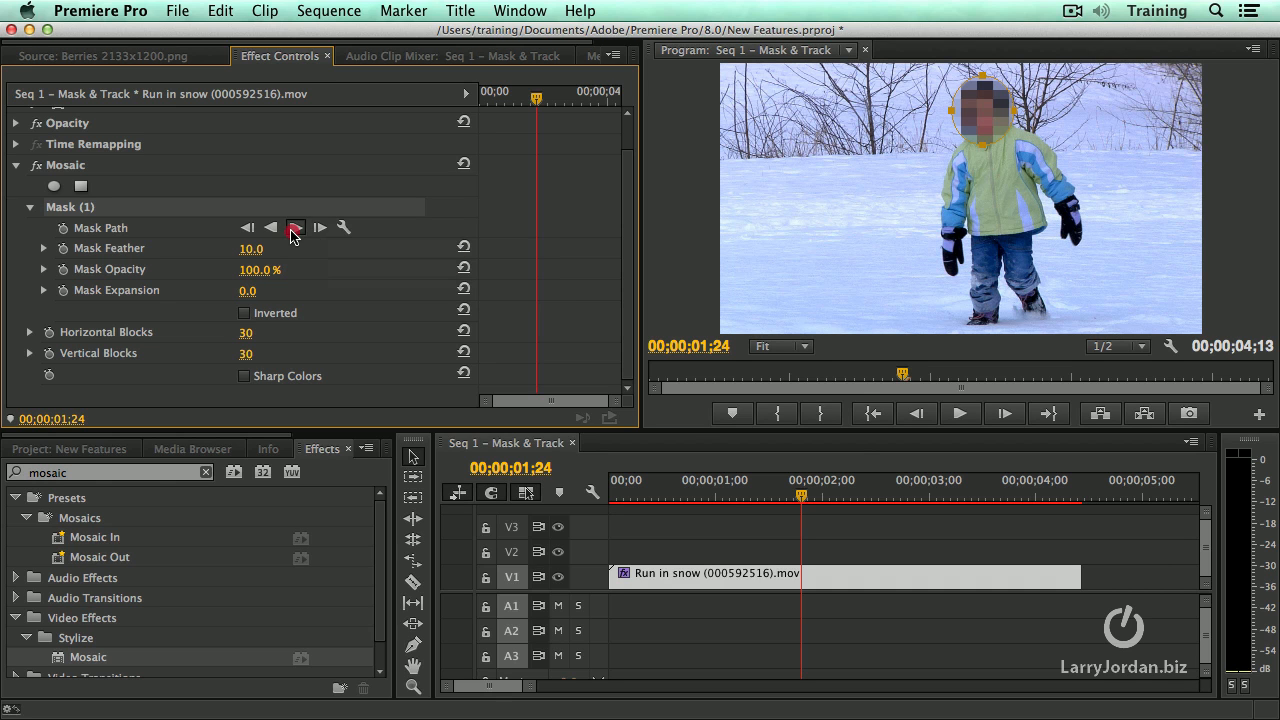
# - Track the face mask forward from the playhead to the clip's end
pyautogui.click(295, 227)
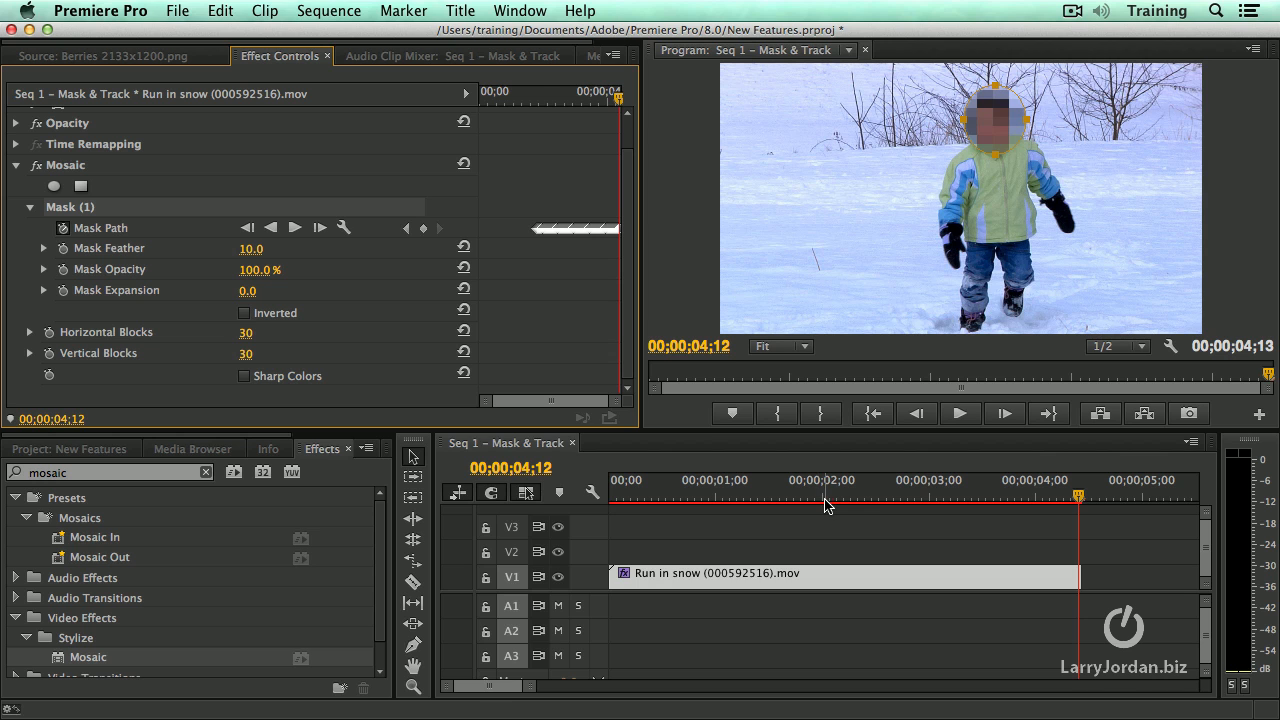
# - Move the playhead back to about two seconds and track the mask backward
pyautogui.click(271, 227)
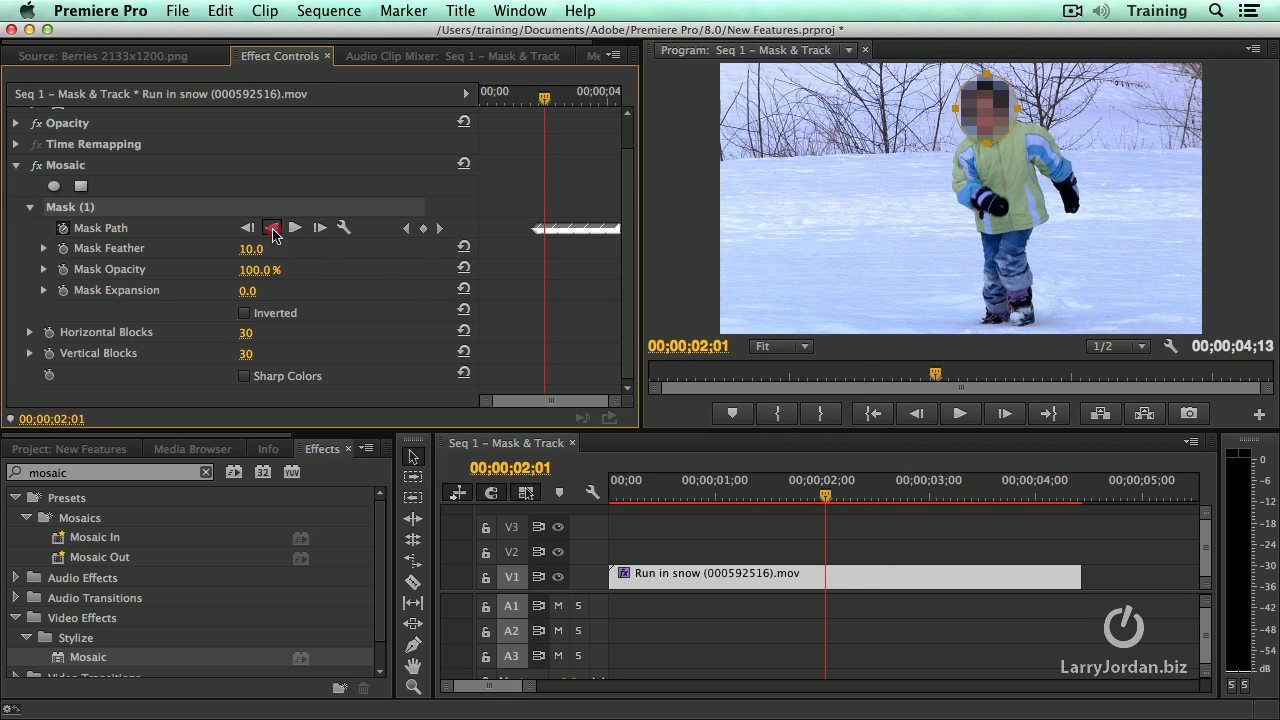
pyautogui.click(272, 227)
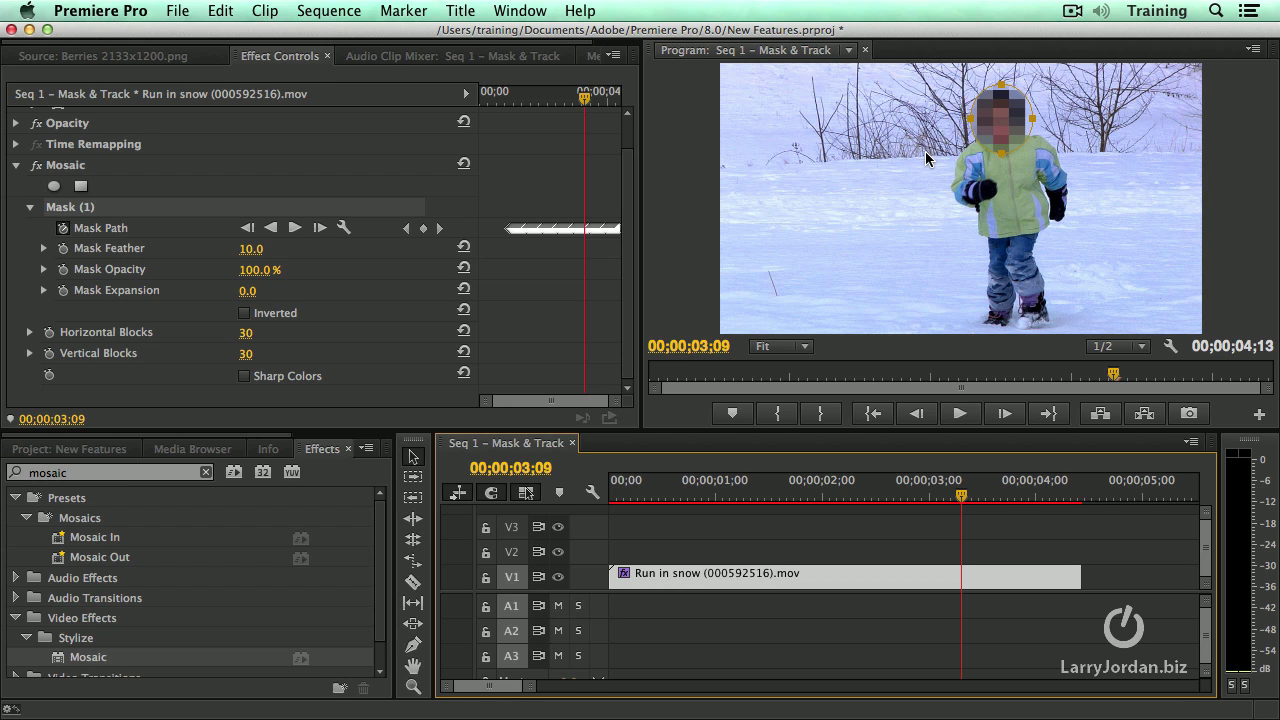
pyautogui.moveTo(835, 453)
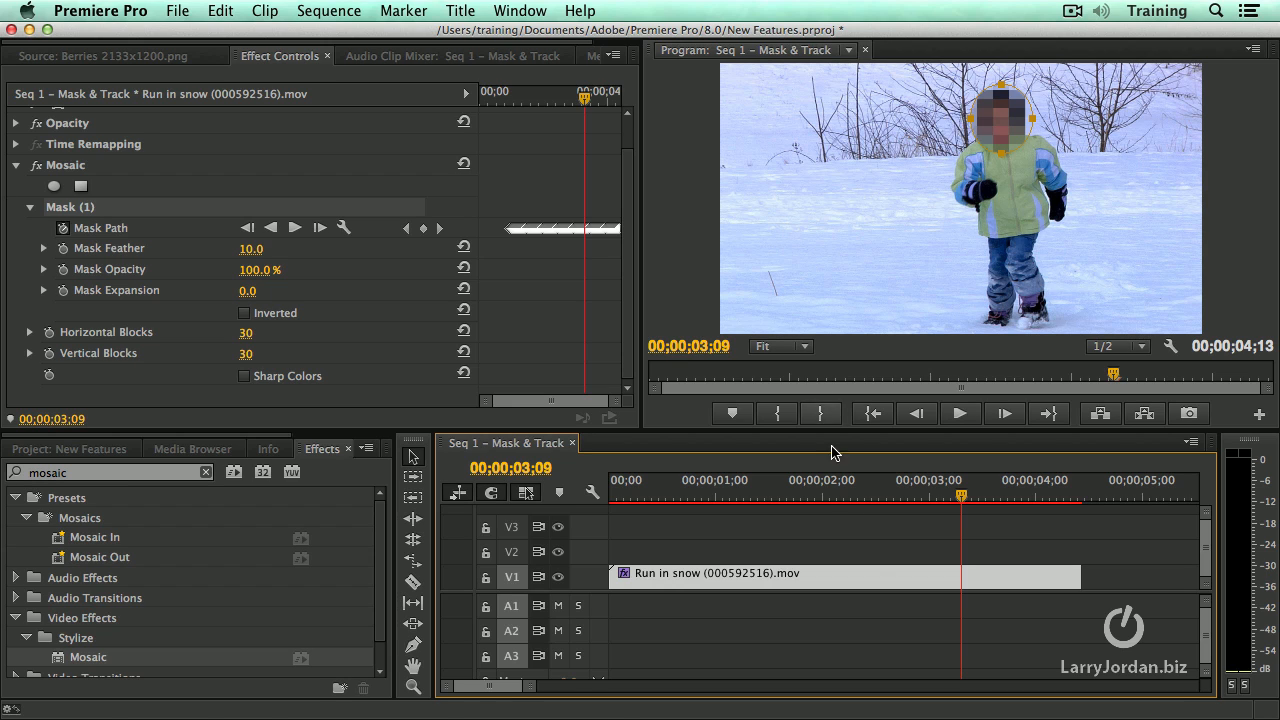
pyautogui.moveTo(838, 584)
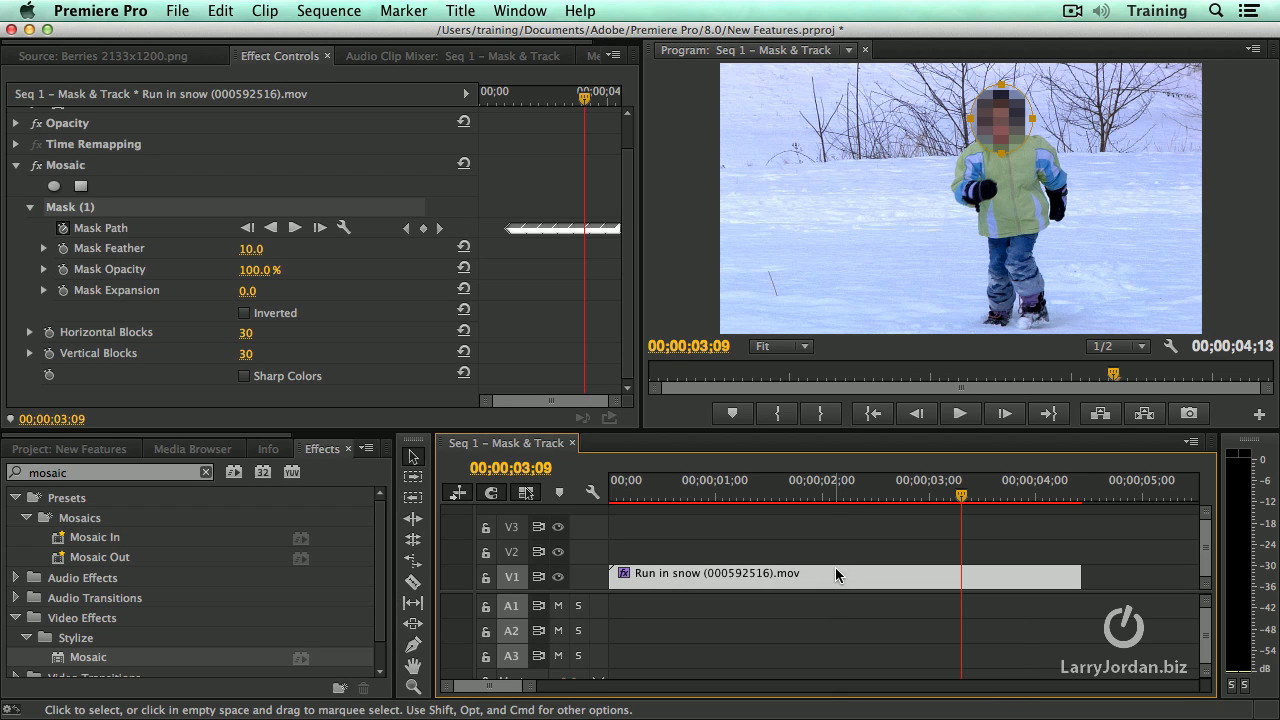
pyautogui.moveTo(838, 574)
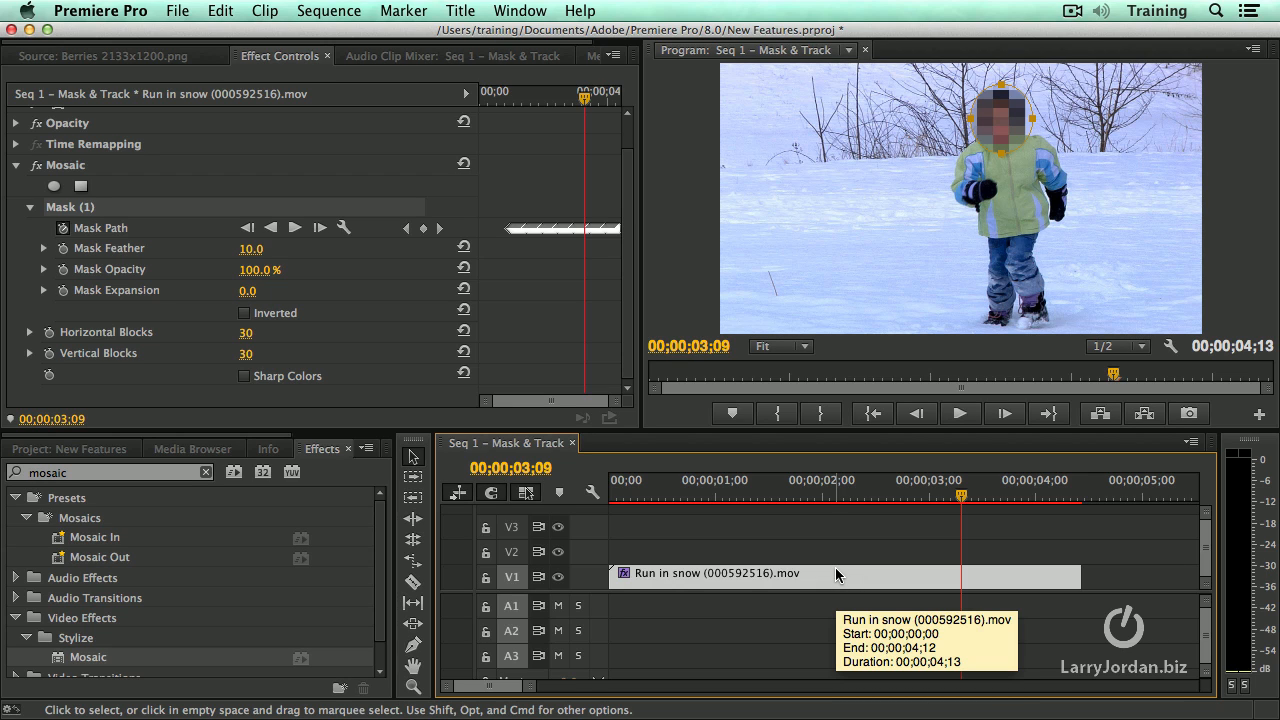
pyautogui.moveTo(911, 527)
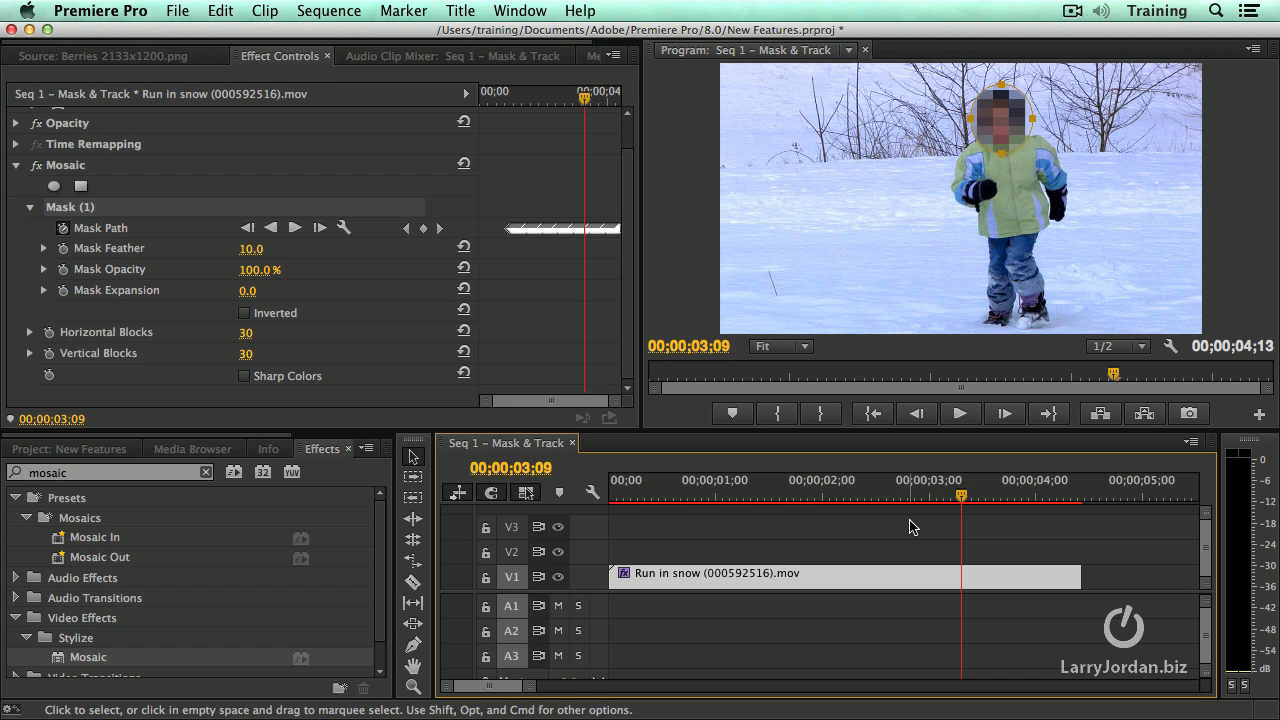
pyautogui.moveTo(905, 534)
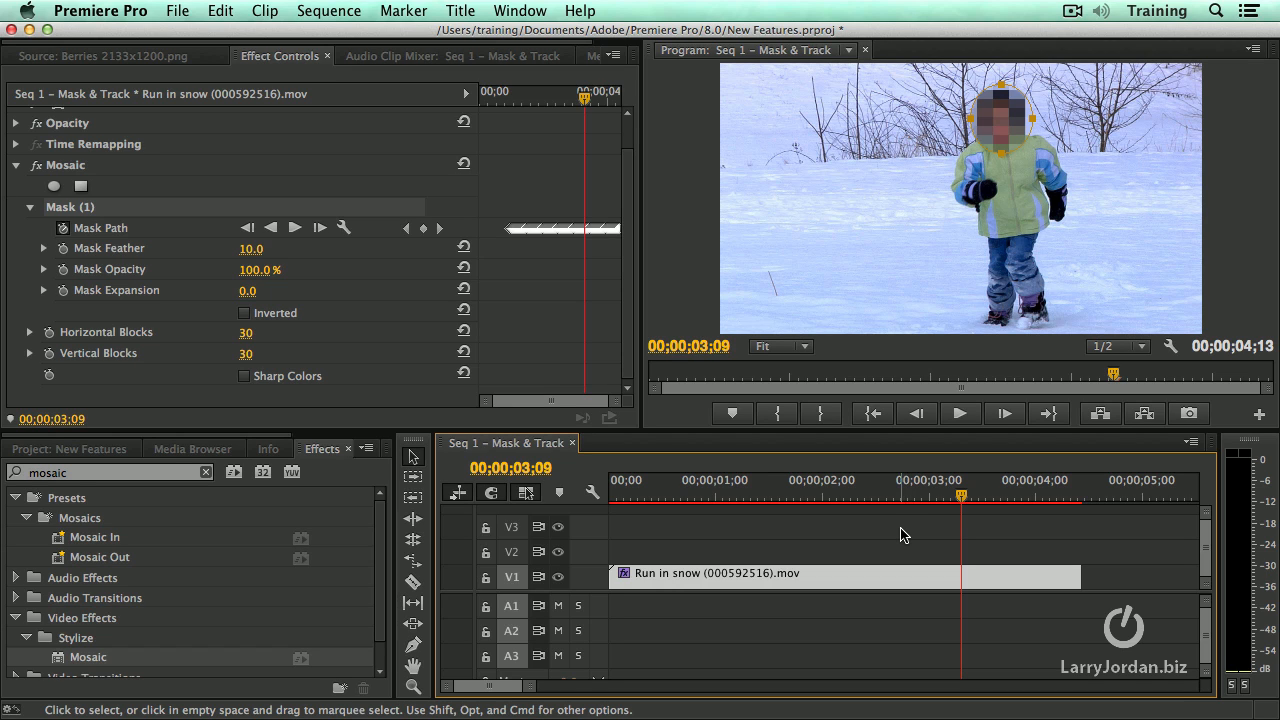
pyautogui.moveTo(235, 551)
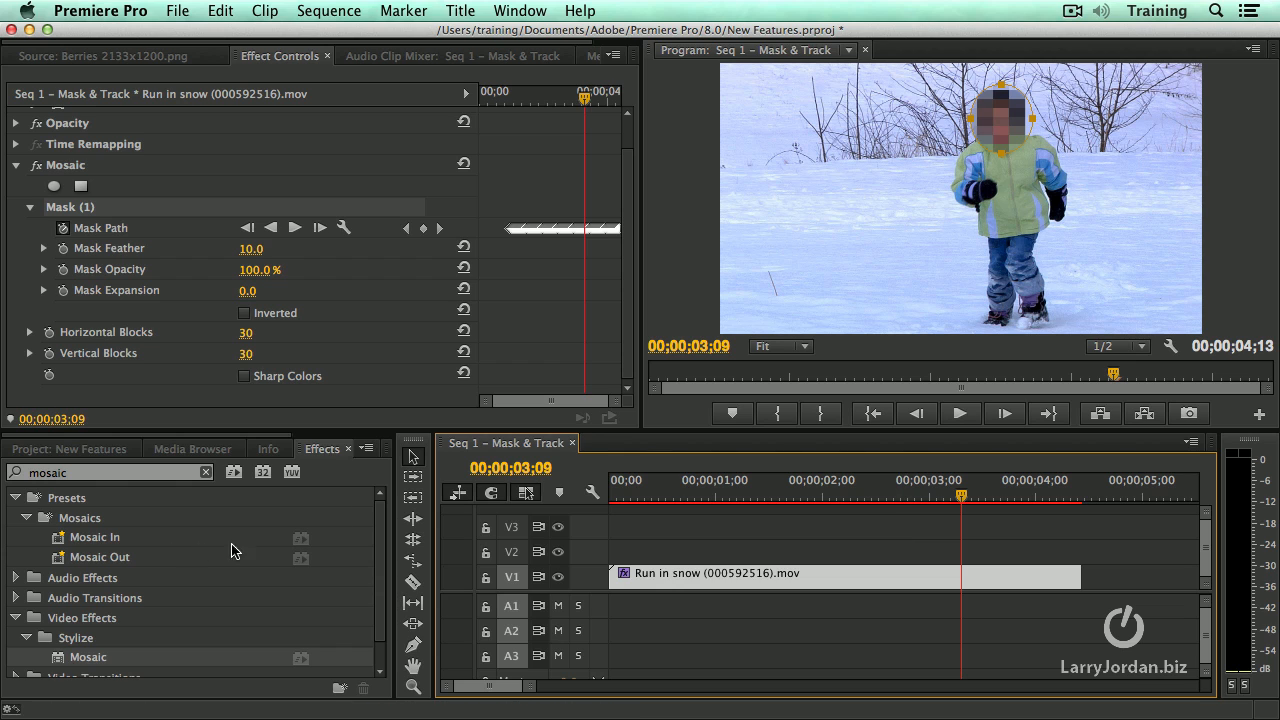
# - Show the Project: New Features panel listing Seq 1 through Seq 6
pyautogui.click(70, 448)
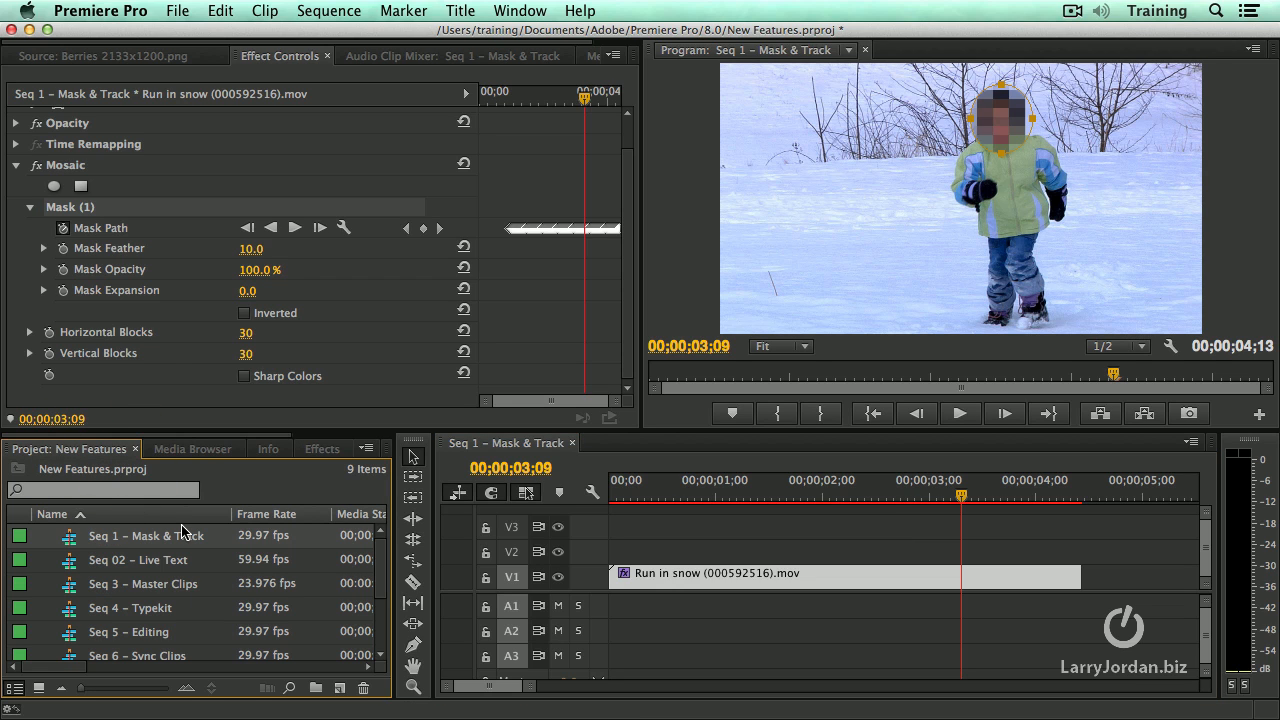